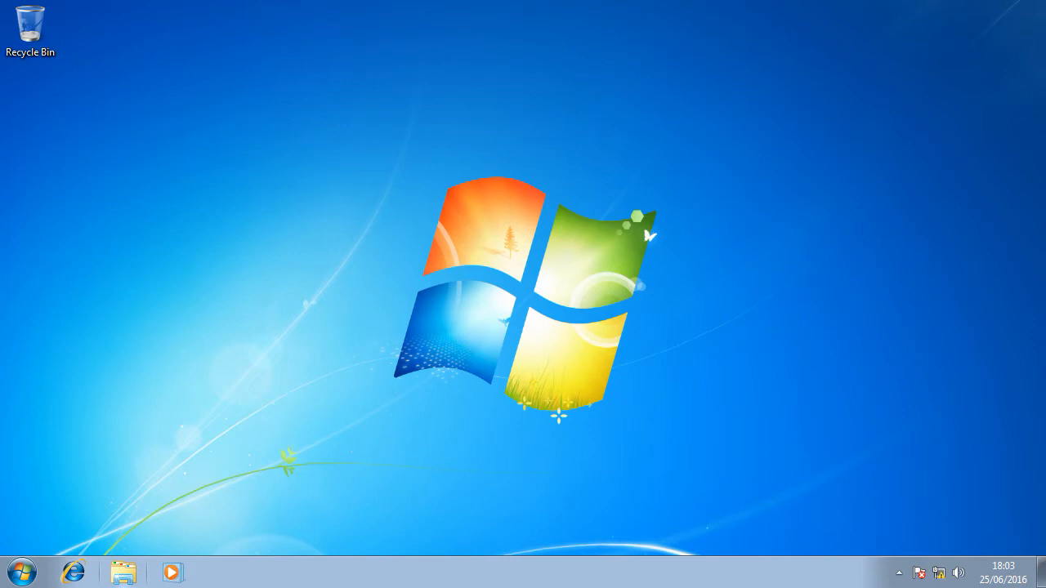
- Launch PuTTY from the Windows 7 Start menu
{"action": "left_click", "coordinate": [17, 564]}
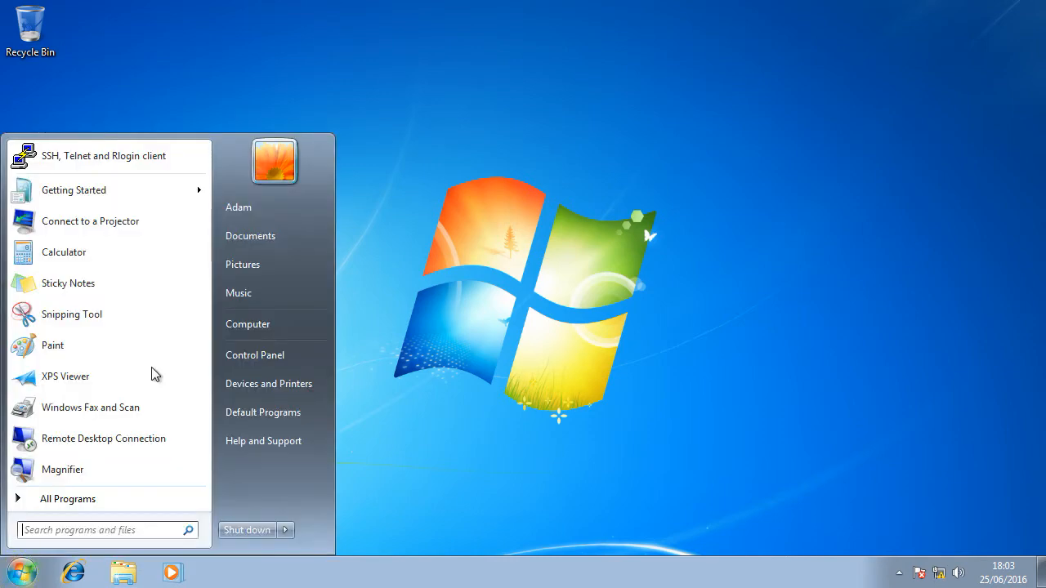
{"action": "left_click", "coordinate": [102, 156]}
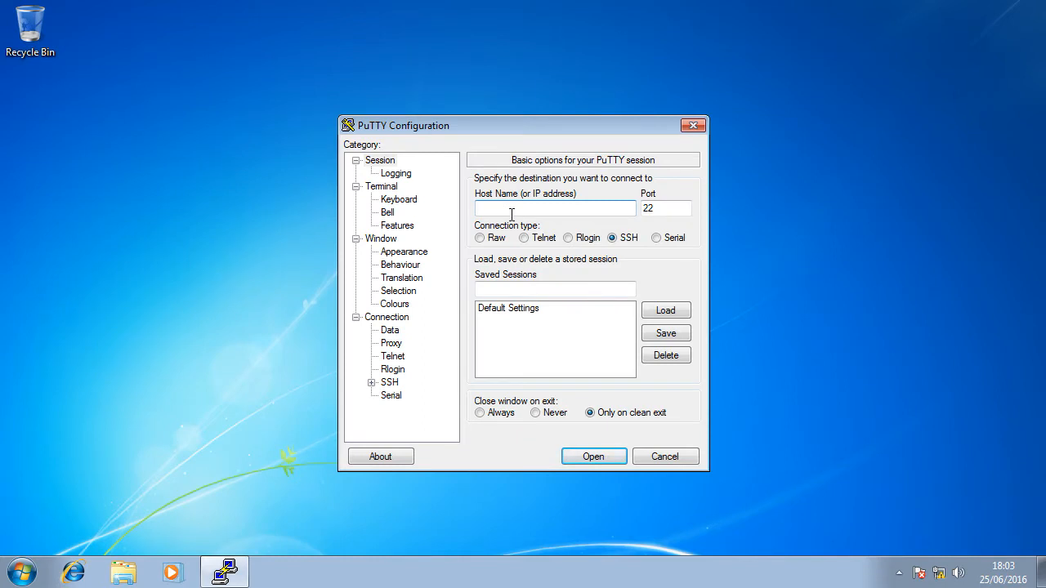
- Connect to host 10.0.0.1 over SSH, reaching the router's user access verification prompt
{"action": "type", "text": "10.0.0"}
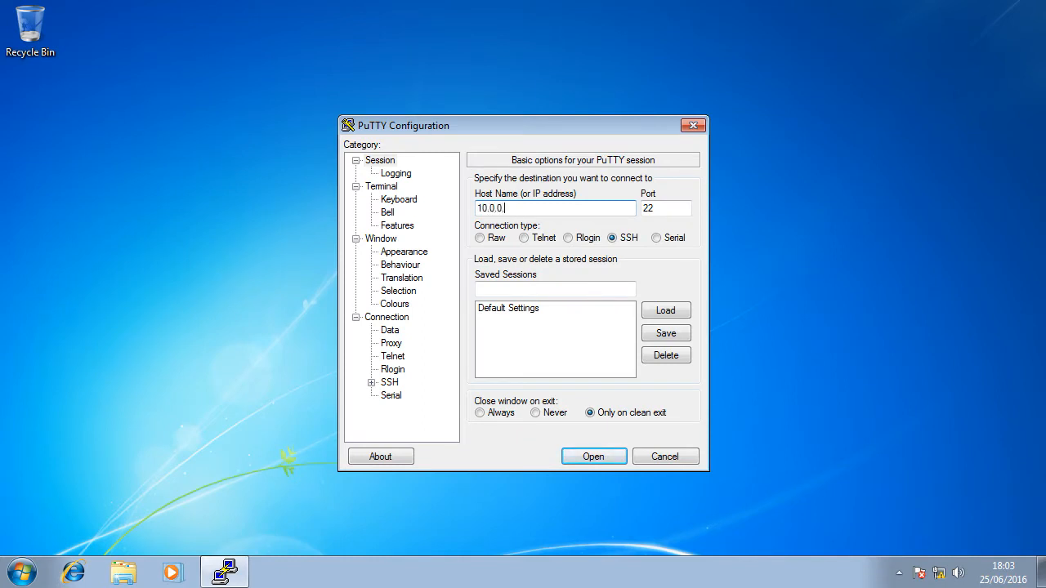
{"action": "type", "text": ".1"}
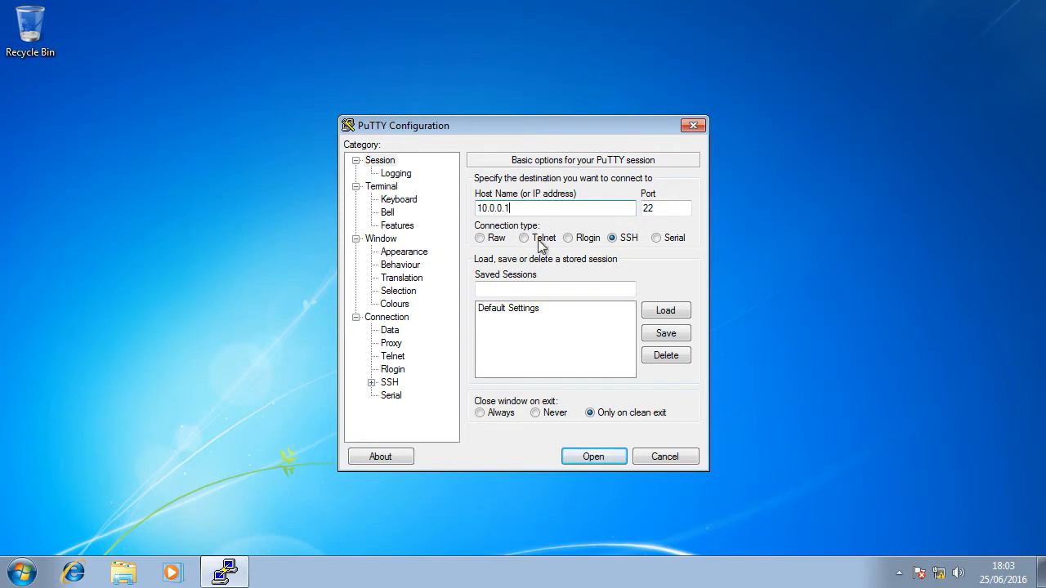
{"action": "left_click", "coordinate": [593, 456]}
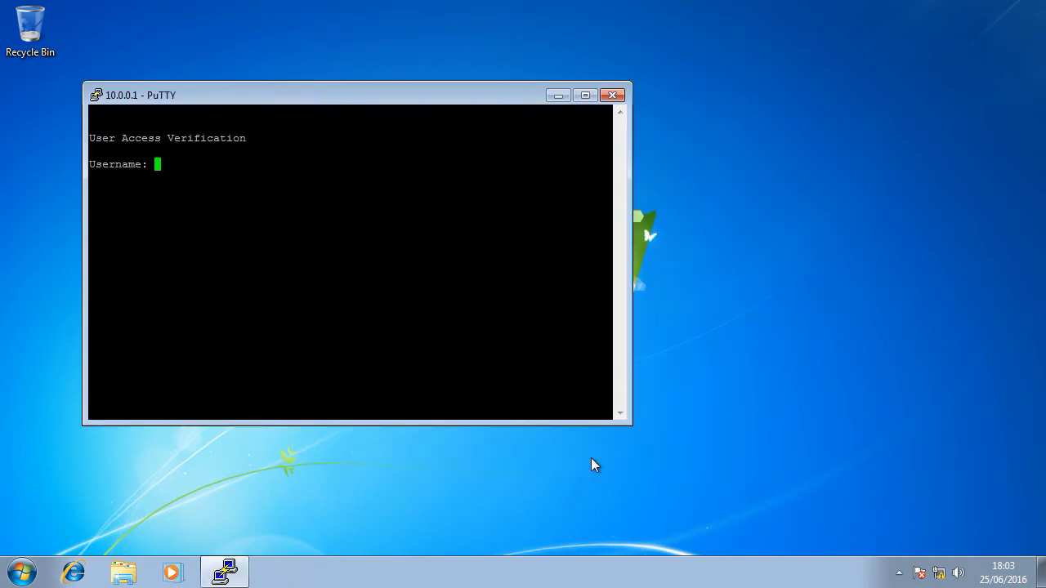
- Log in to CoreA as admin, enable privileged mode, and enter global configuration with conf t
{"action": "type", "text": "admin"}
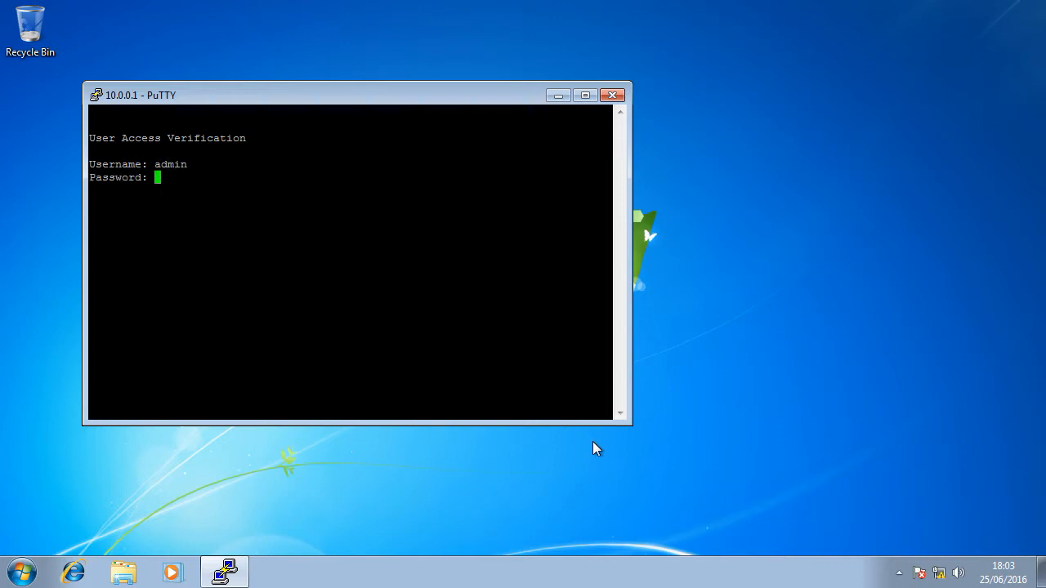
{"action": "type", "text": "enable"}
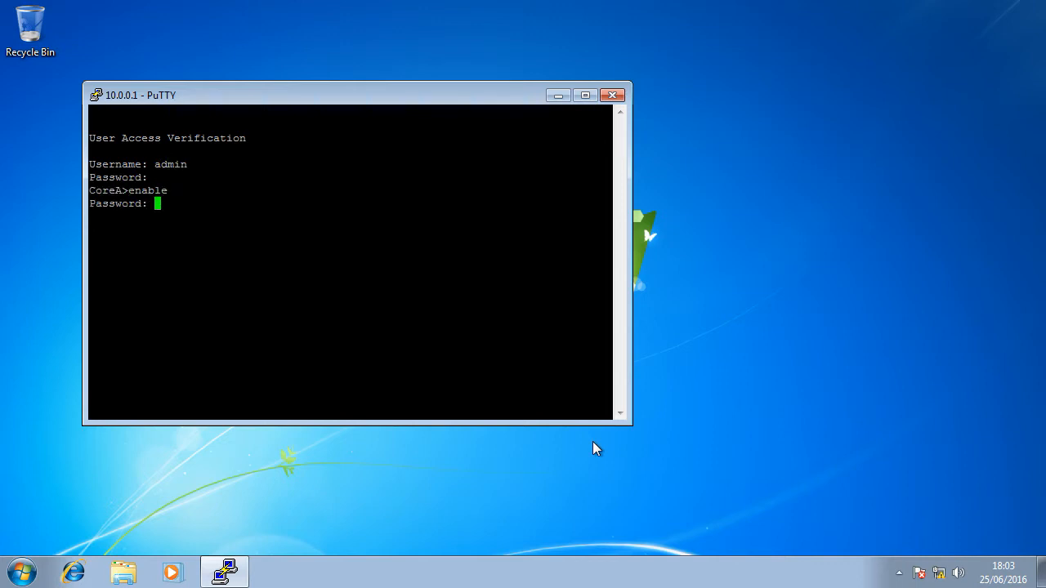
{"action": "key", "text": "Enter"}
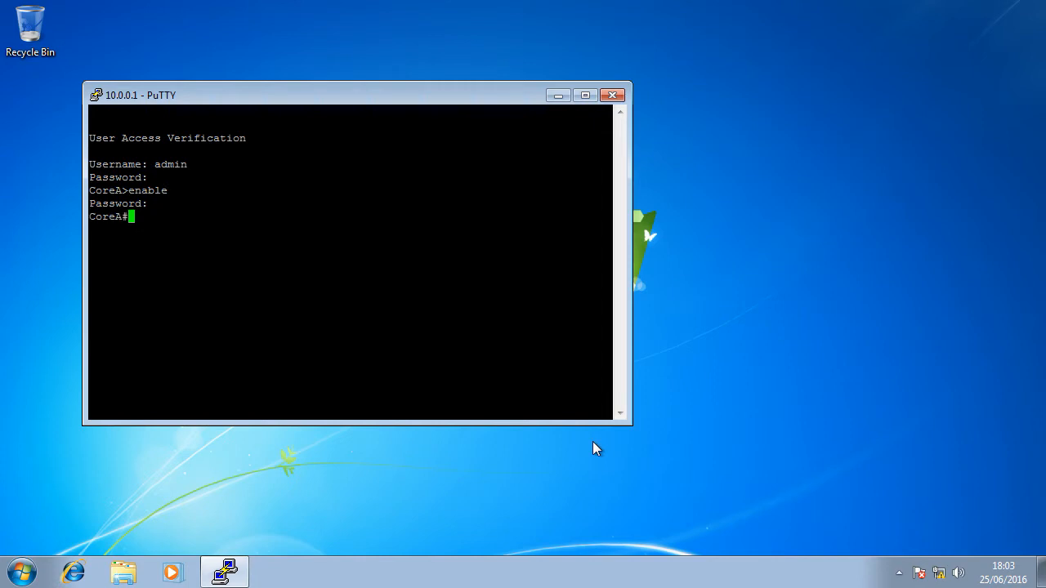
{"action": "type", "text": "conf t"}
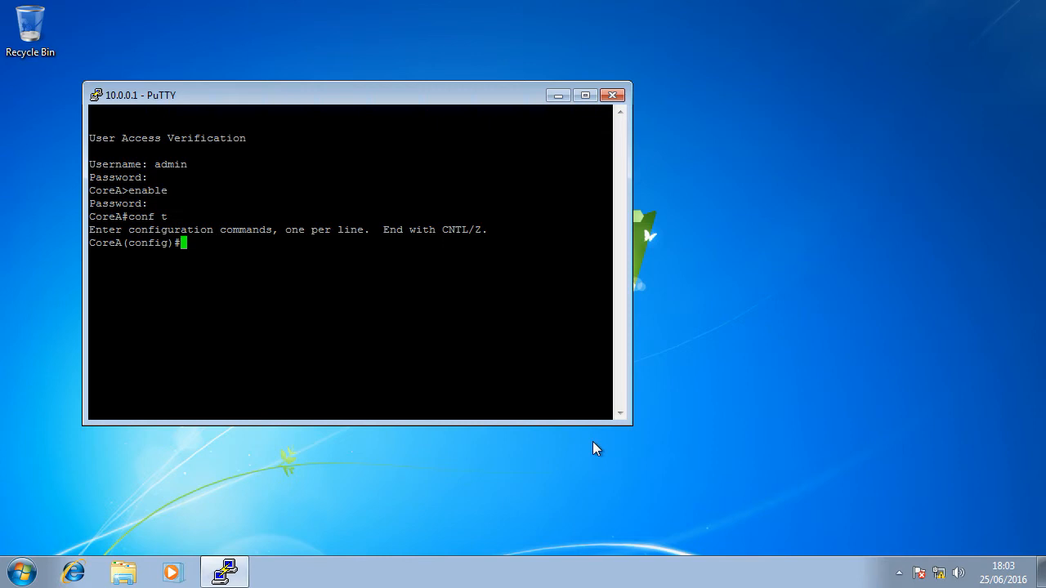
- Set CoreA's IP domain name to BTSLAB.COM
{"action": "type", "text": "ip"}
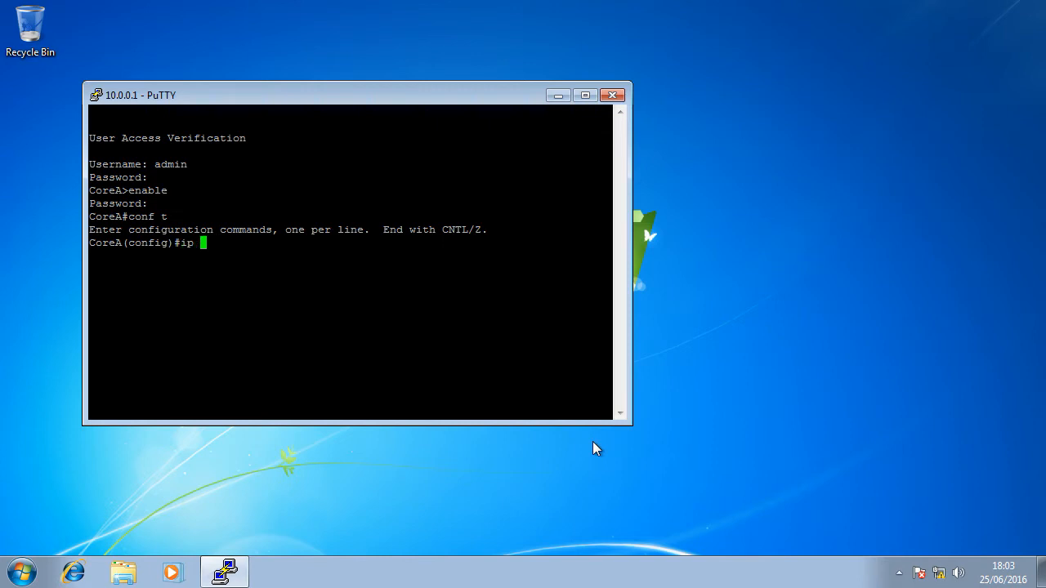
{"action": "type", "text": "domin-name"}
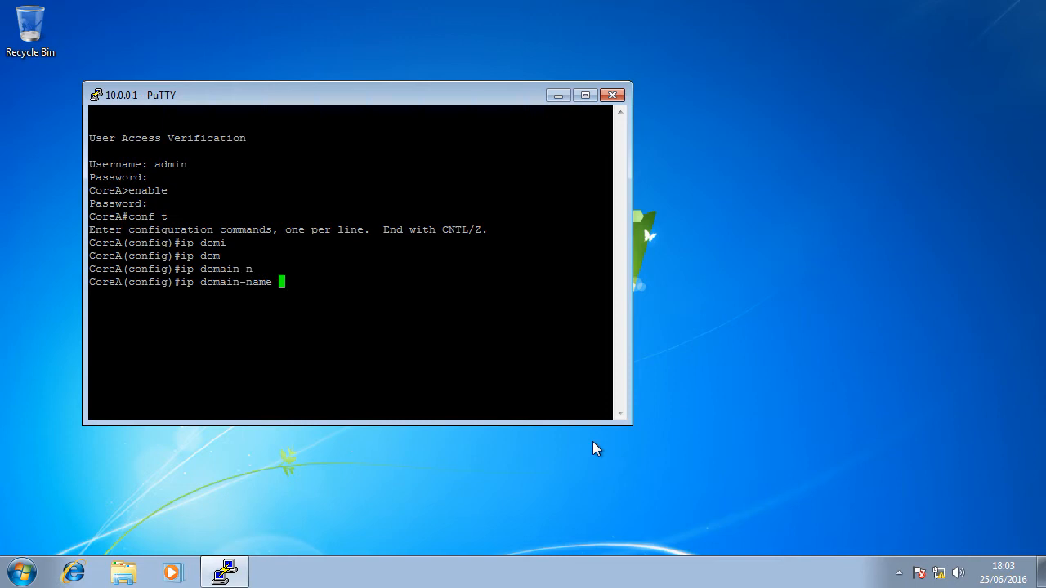
{"action": "type", "text": "BT"}
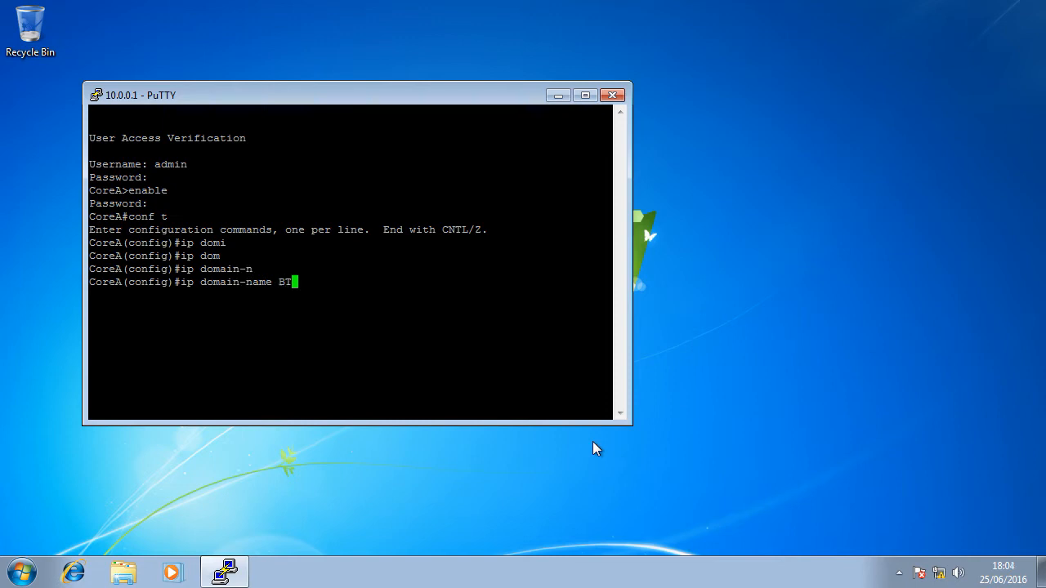
{"action": "type", "text": "SLAB.COM"}
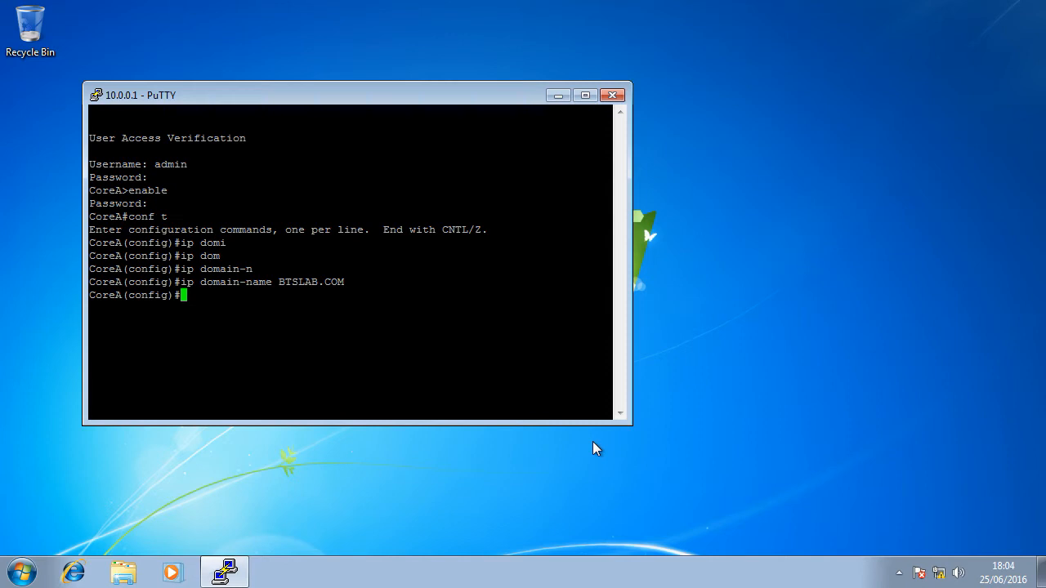
- Issue 'crypto key generate rsa general-keys' on CoreA
{"action": "type", "text": "crypto"}
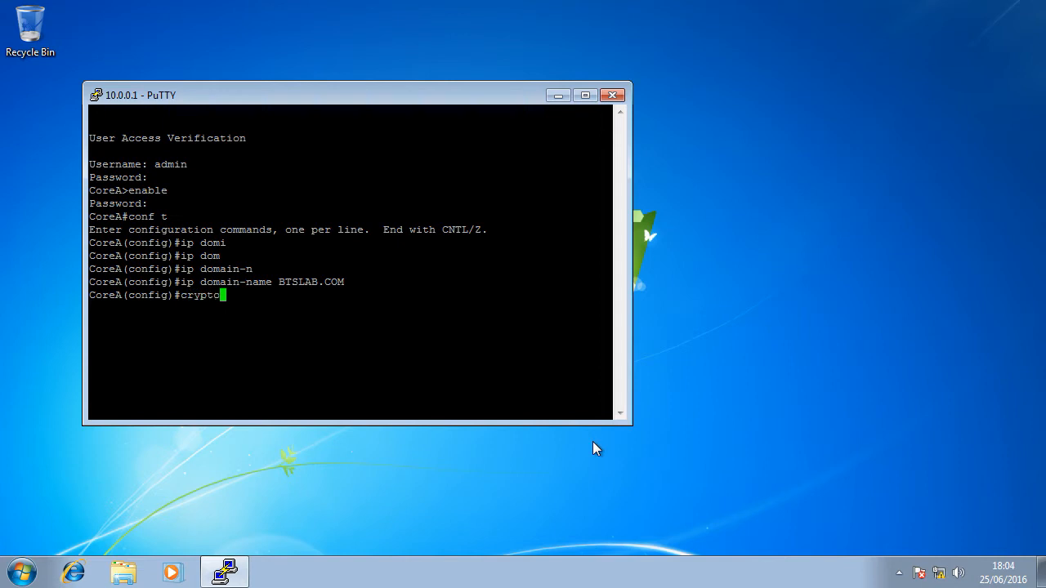
{"action": "type", "text": "key gen"}
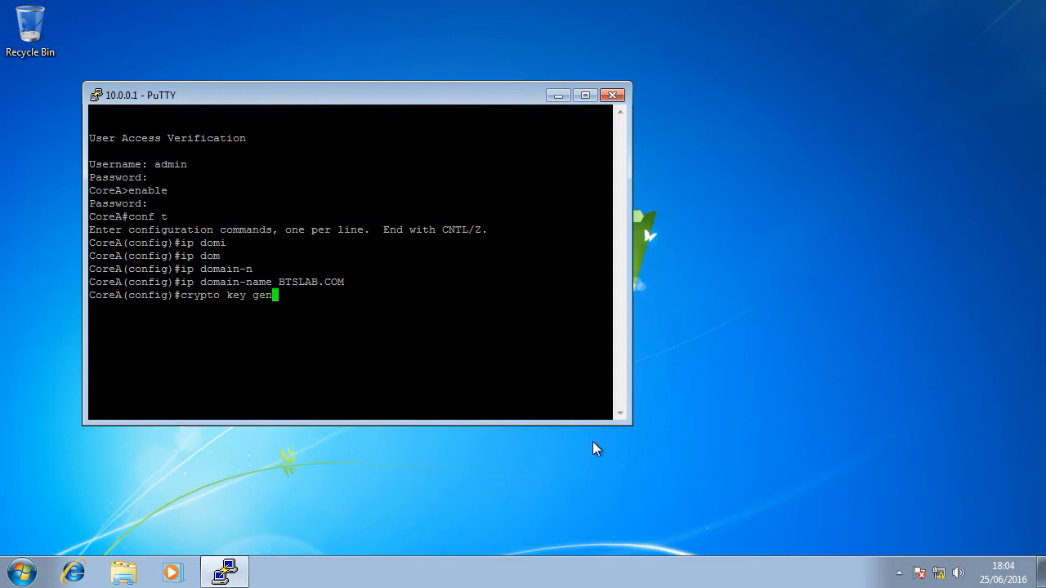
{"action": "type", "text": "generate"}
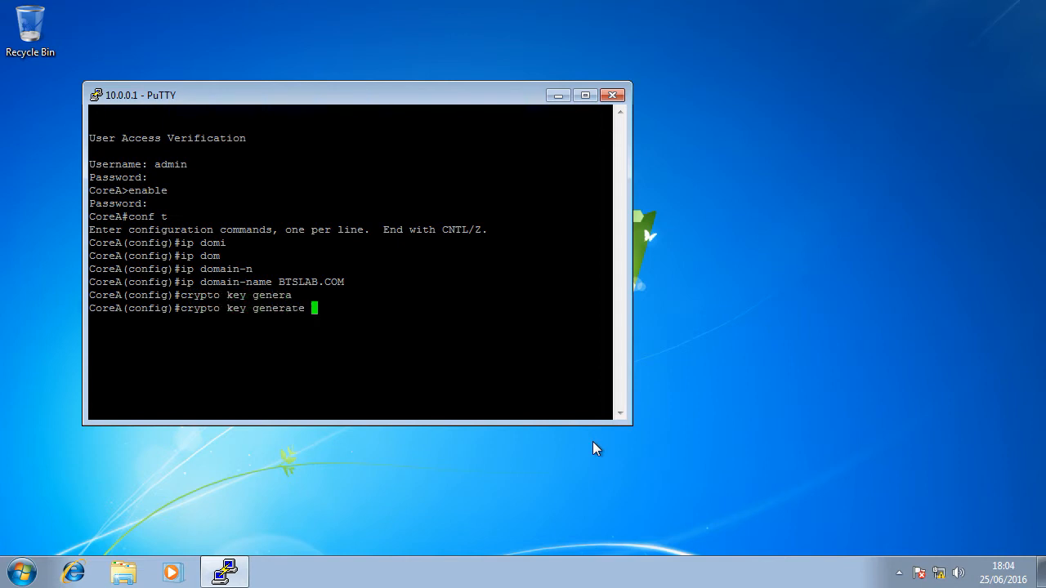
{"action": "type", "text": "r"}
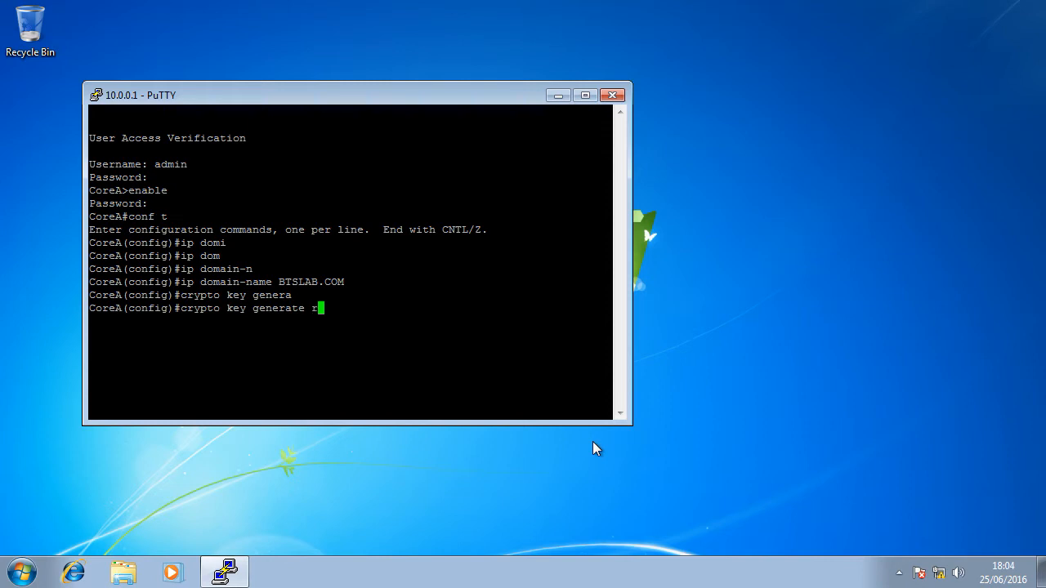
{"action": "type", "text": "sa"}
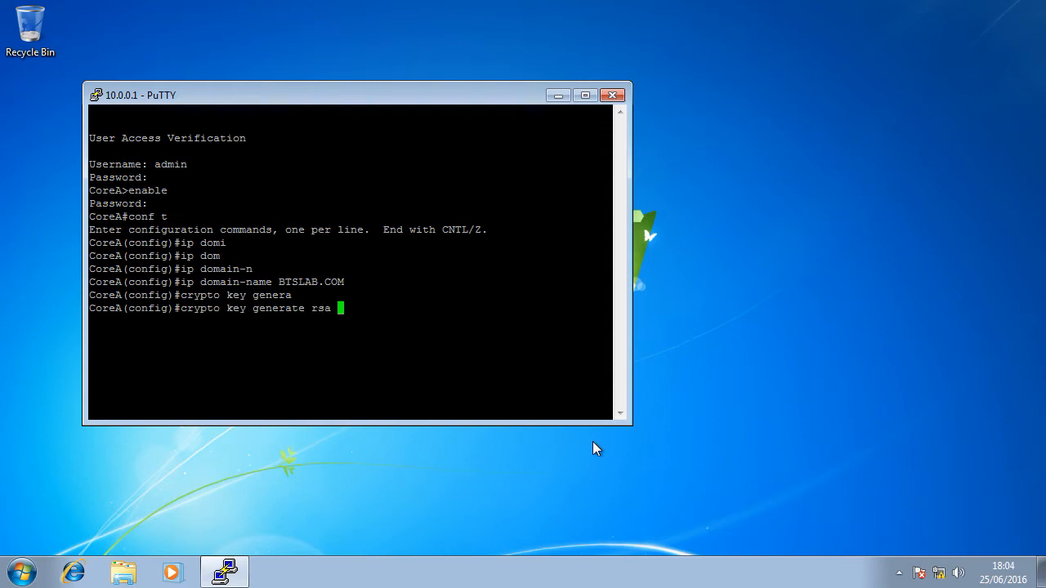
{"action": "type", "text": "general"}
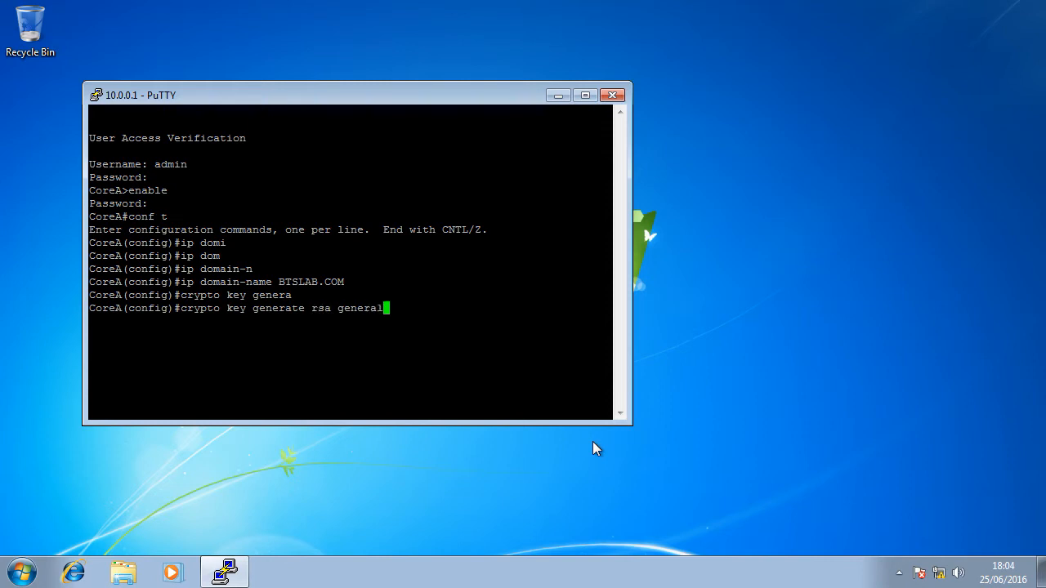
{"action": "type", "text": "ke"}
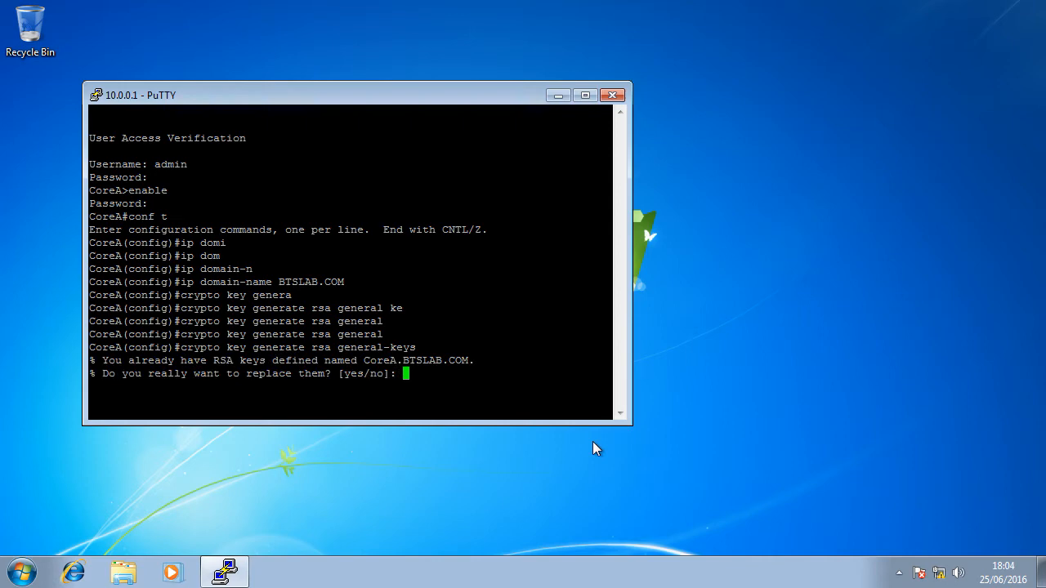
- Confirm replacing the existing keys and choose a 2048-bit modulus
{"action": "type", "text": "yes"}
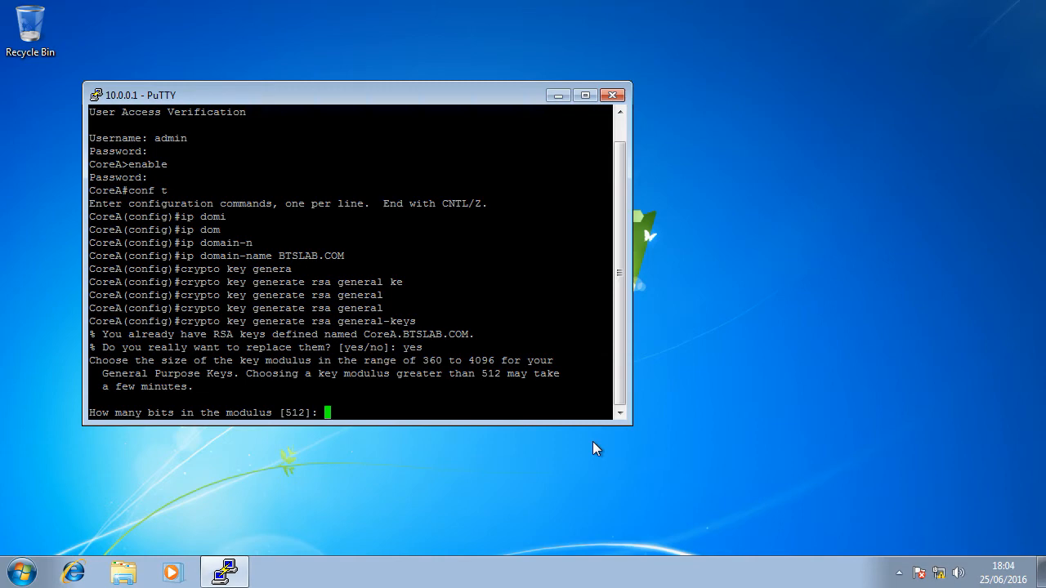
{"action": "type", "text": "2048"}
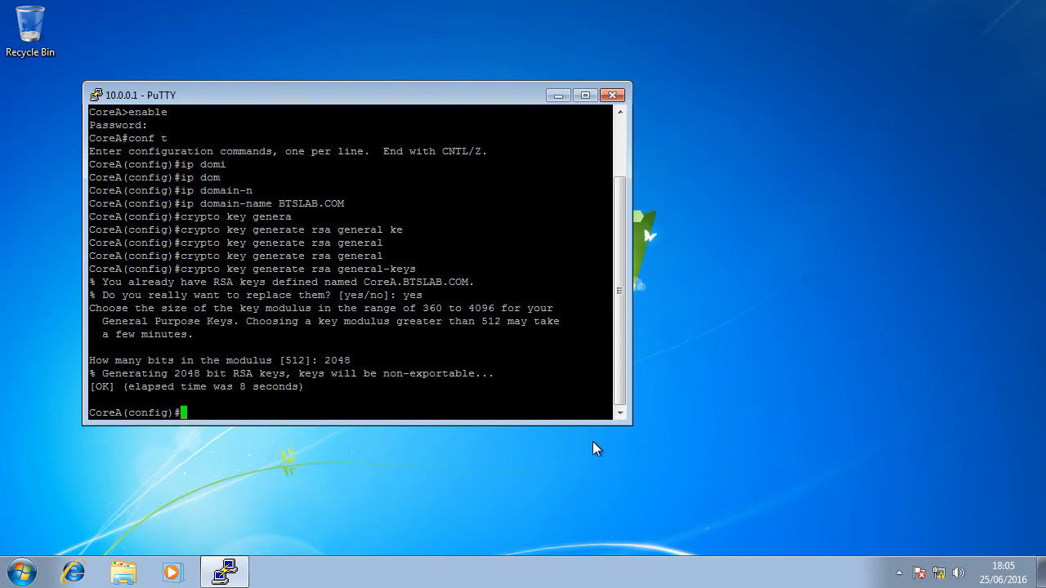
- Restrict CoreA to SSH version 2 with 'ip ssh version 2' and begin the line command
{"action": "type", "text": "ip"}
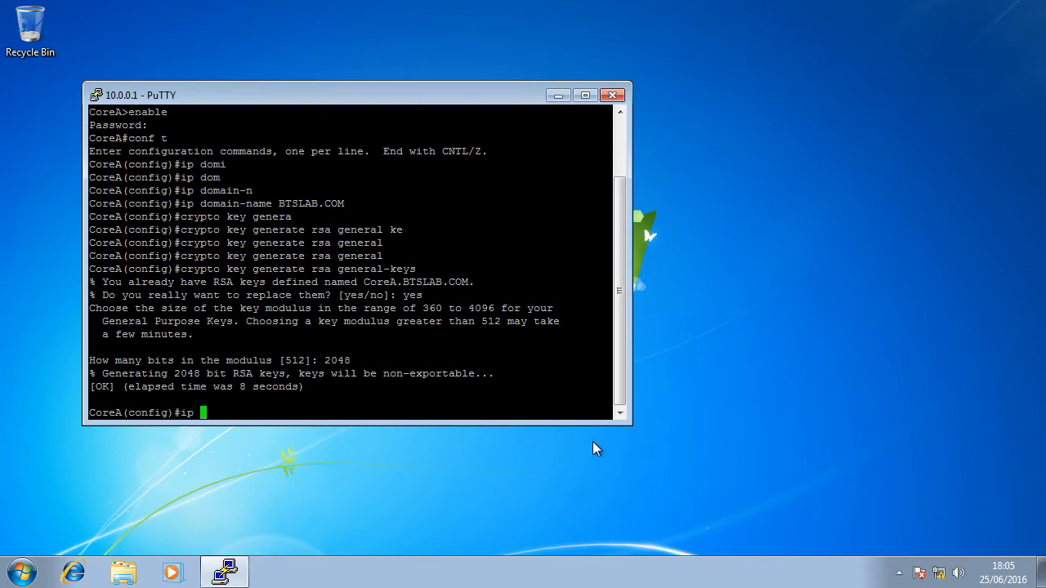
{"action": "type", "text": "ssh version"}
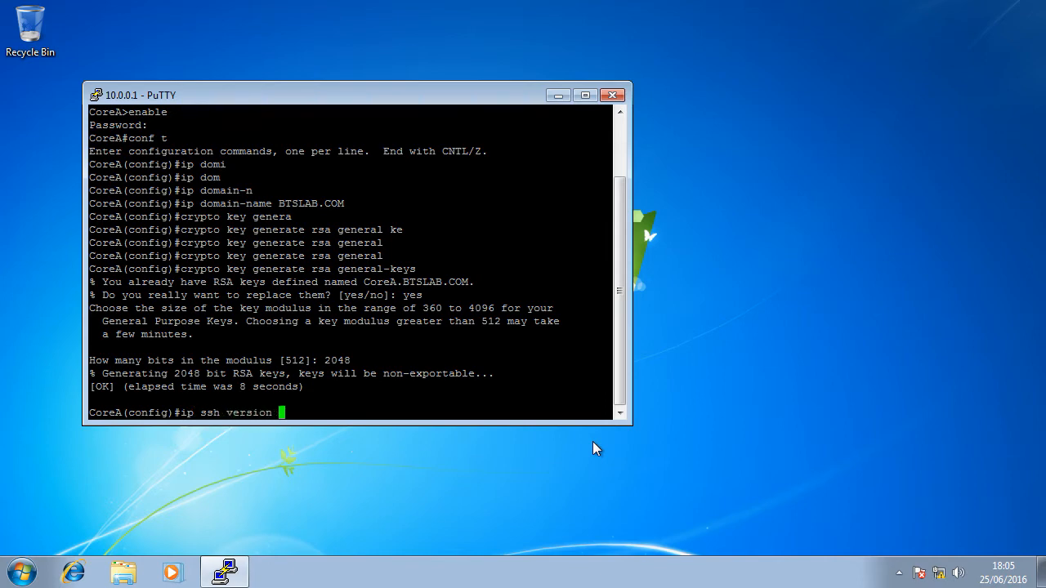
{"action": "type", "text": "2"}
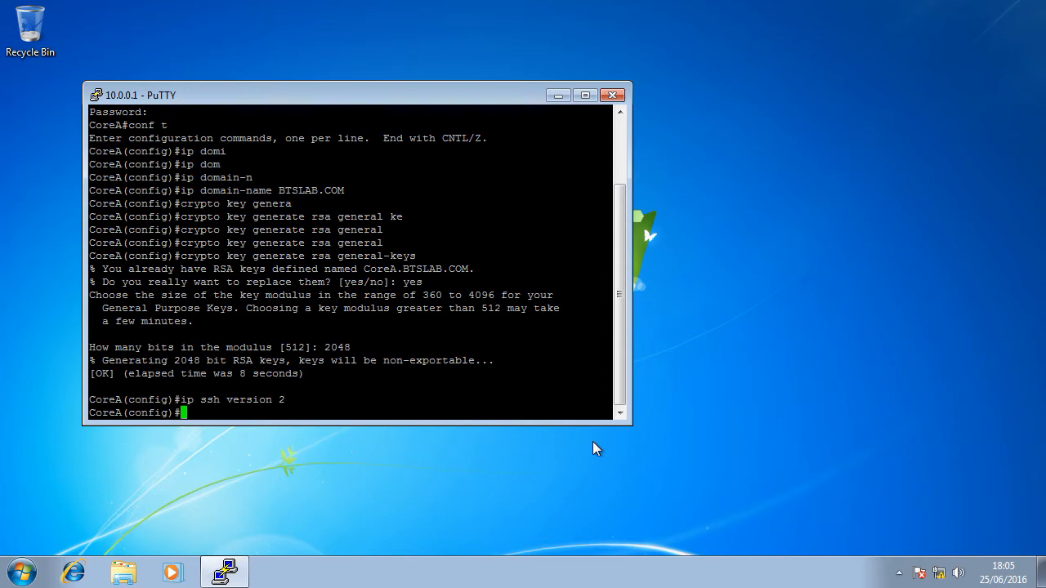
{"action": "type", "text": "line"}
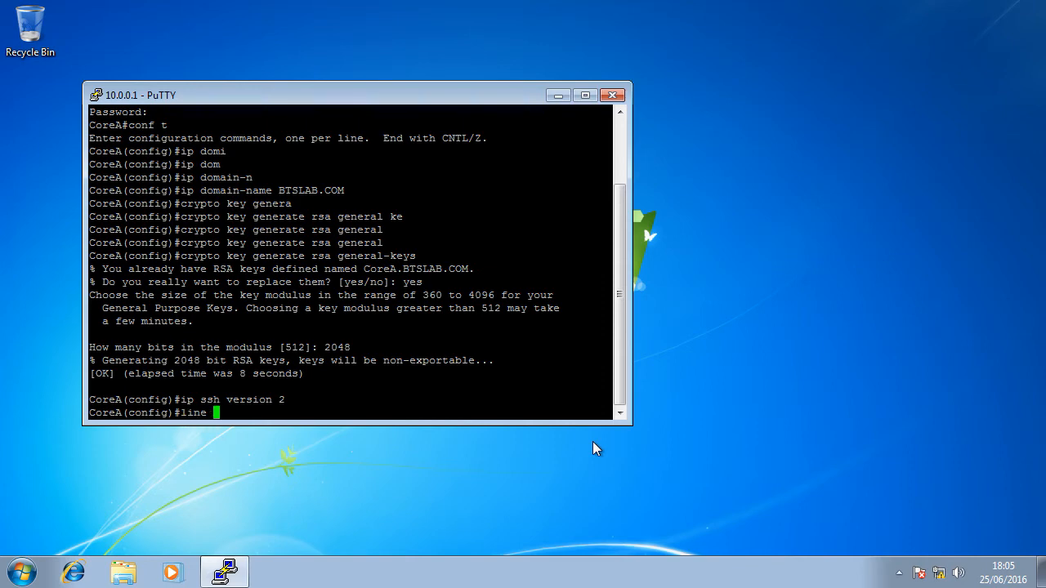
- Under line vty 0 4, set local login and 'transport input telnet ssh'
{"action": "type", "text": "vty 0 4"}
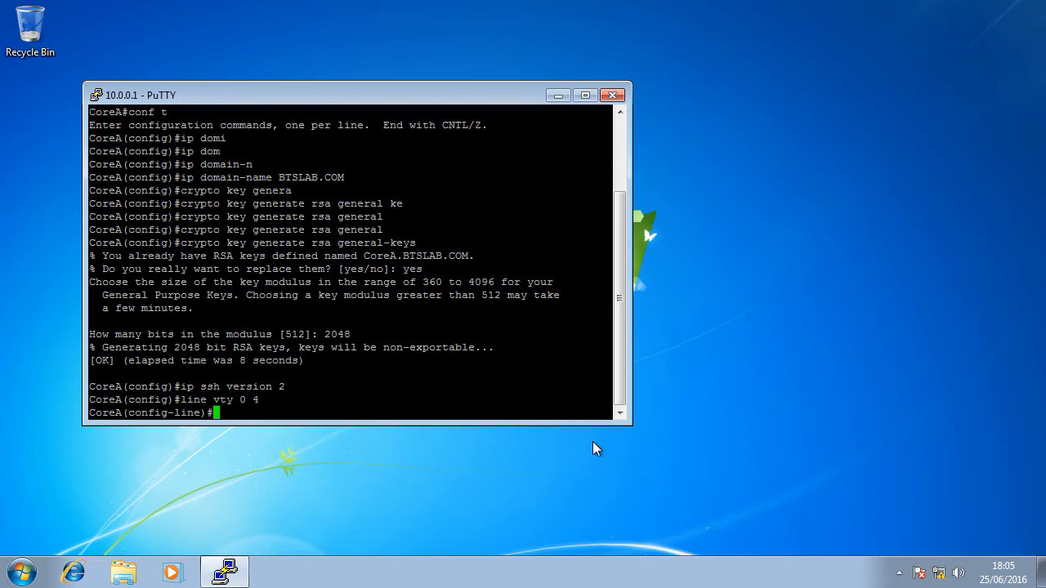
{"action": "type", "text": "login local"}
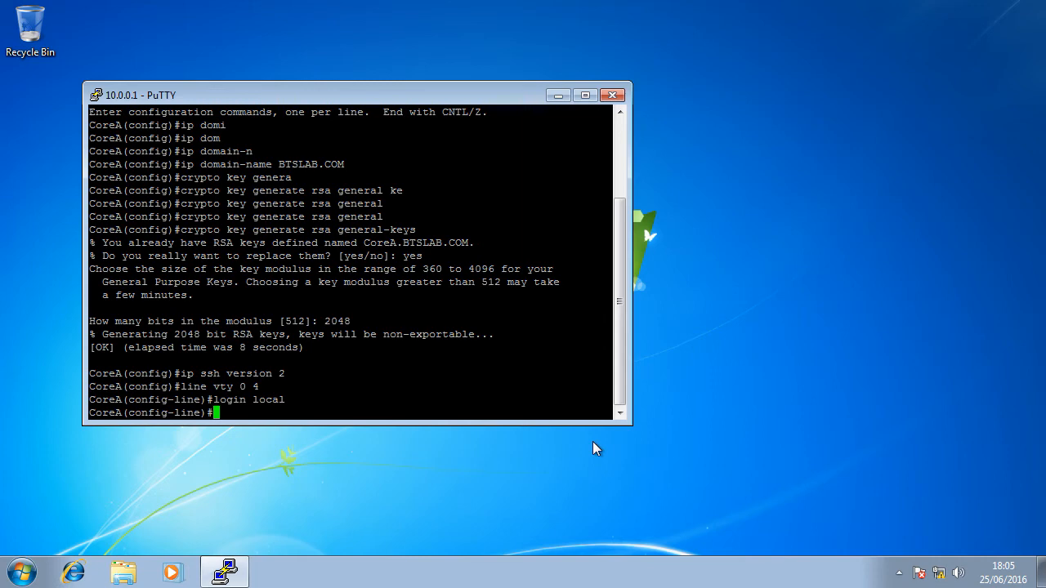
{"action": "type", "text": "t"}
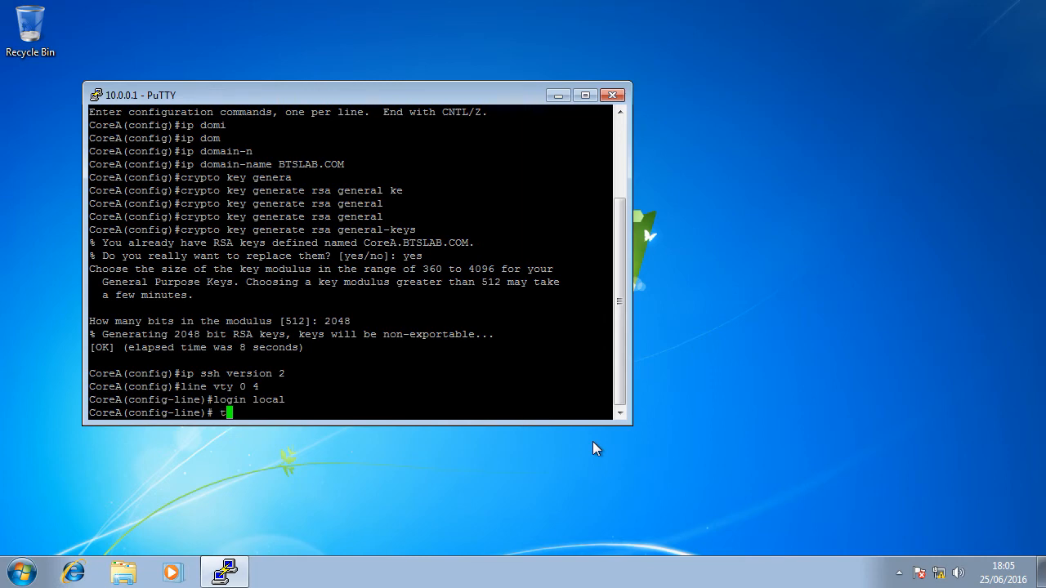
{"action": "type", "text": "transport"}
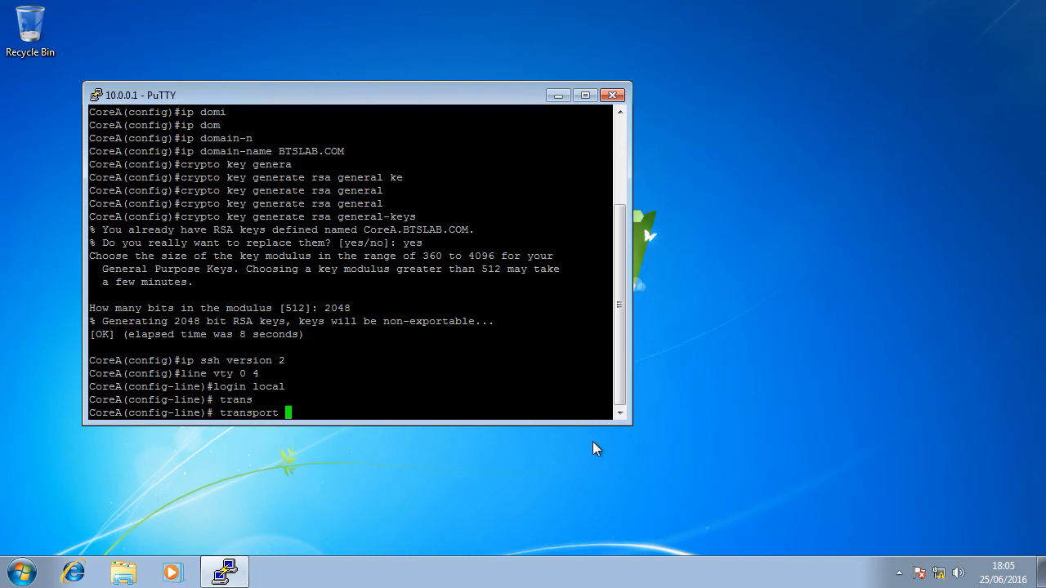
{"action": "type", "text": "input"}
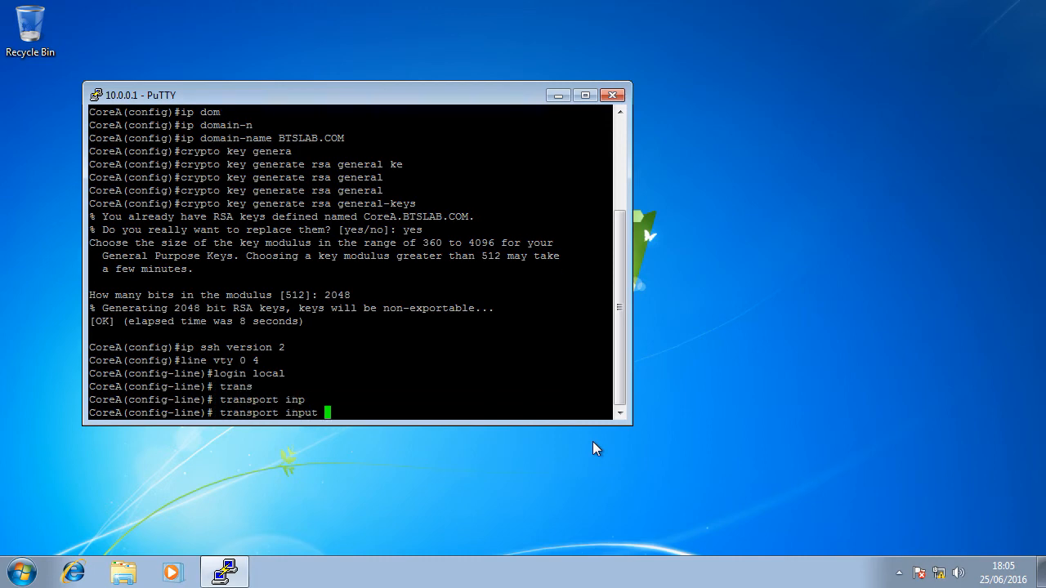
{"action": "type", "text": "telnet"}
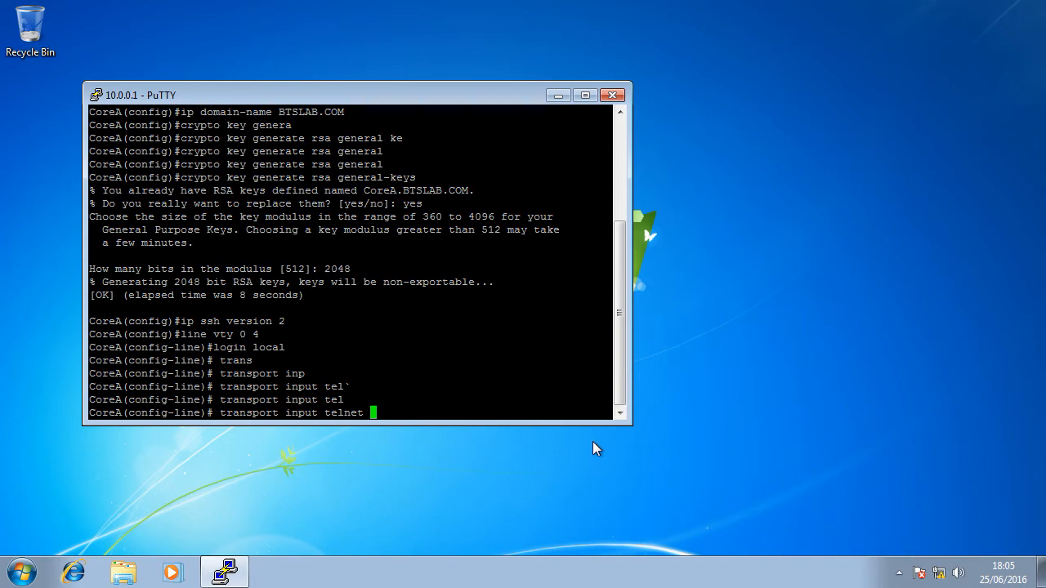
{"action": "type", "text": "ssh"}
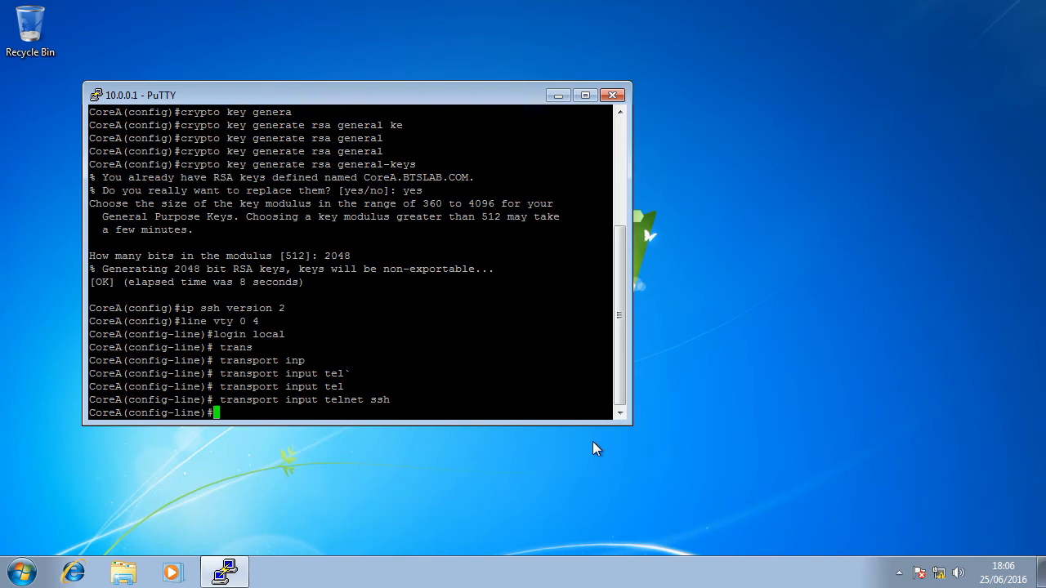
- Exit line configuration and end back to the CoreA# privileged prompt
{"action": "type", "text": "exit"}
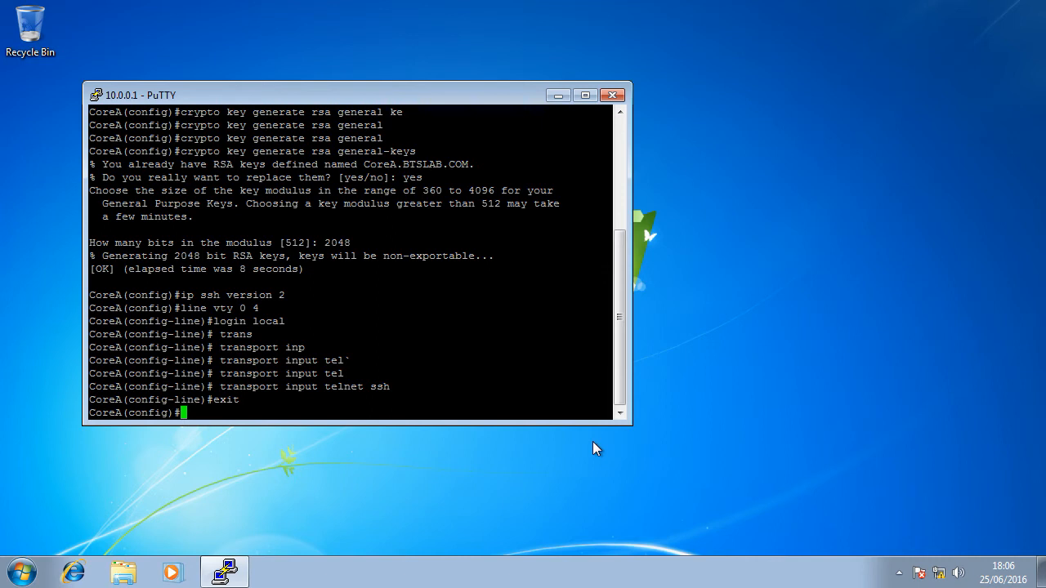
{"action": "mouse_move", "coordinate": [580, 138]}
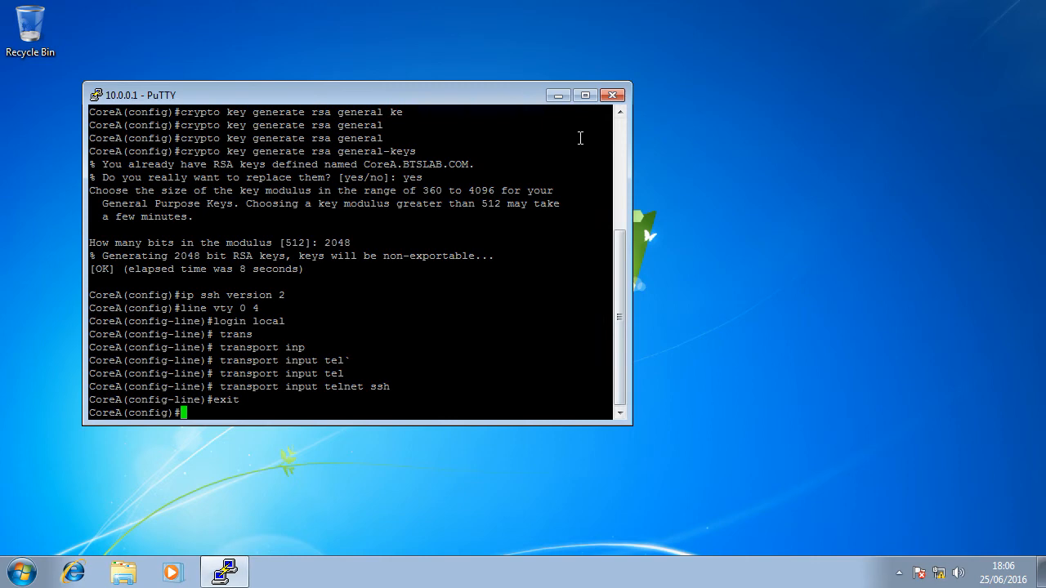
{"action": "mouse_move", "coordinate": [508, 323]}
{"action": "type", "text": "end"}
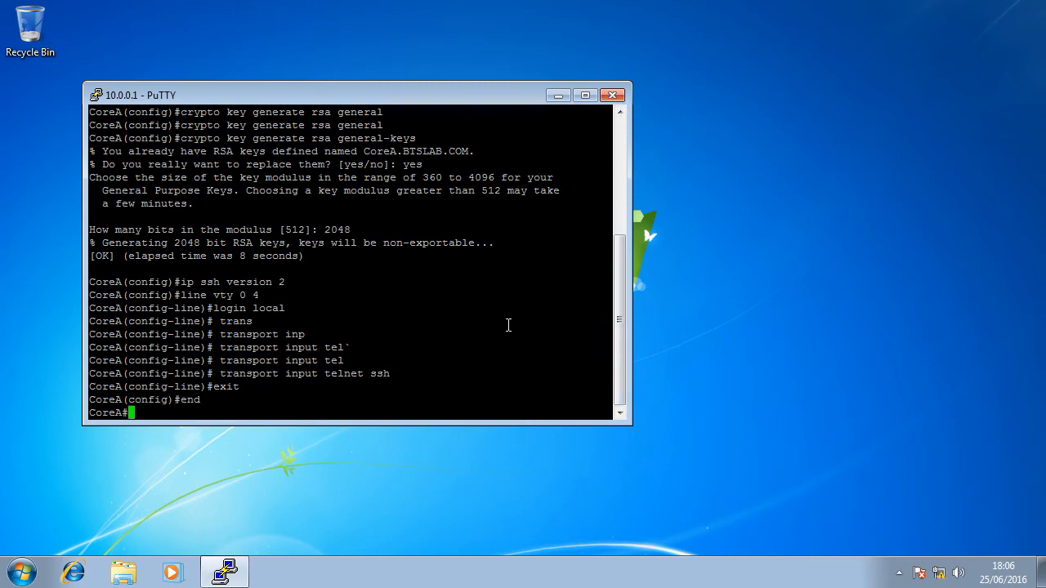
{"action": "type", "text": "e"}
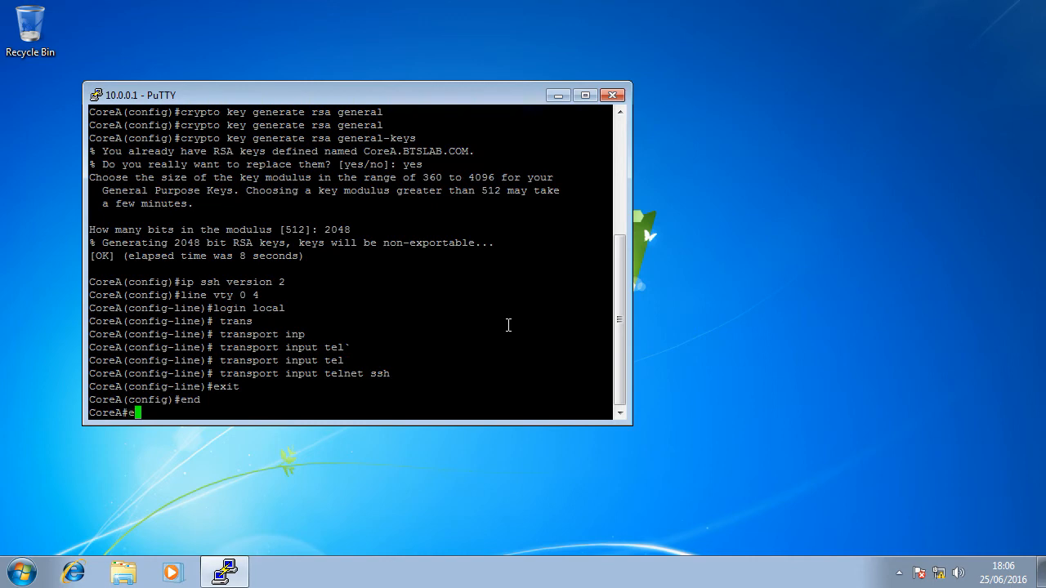
- Close the session, relaunch PuTTY, connect to 10.0.0.1 over SSH and accept the new host key
{"action": "left_click", "coordinate": [611, 94]}
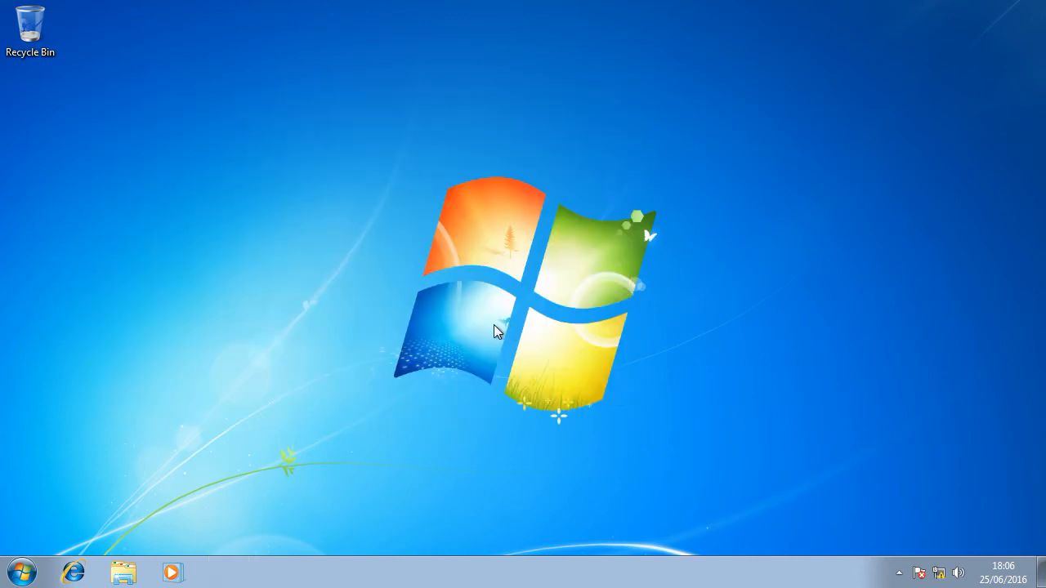
{"action": "left_click", "coordinate": [22, 566]}
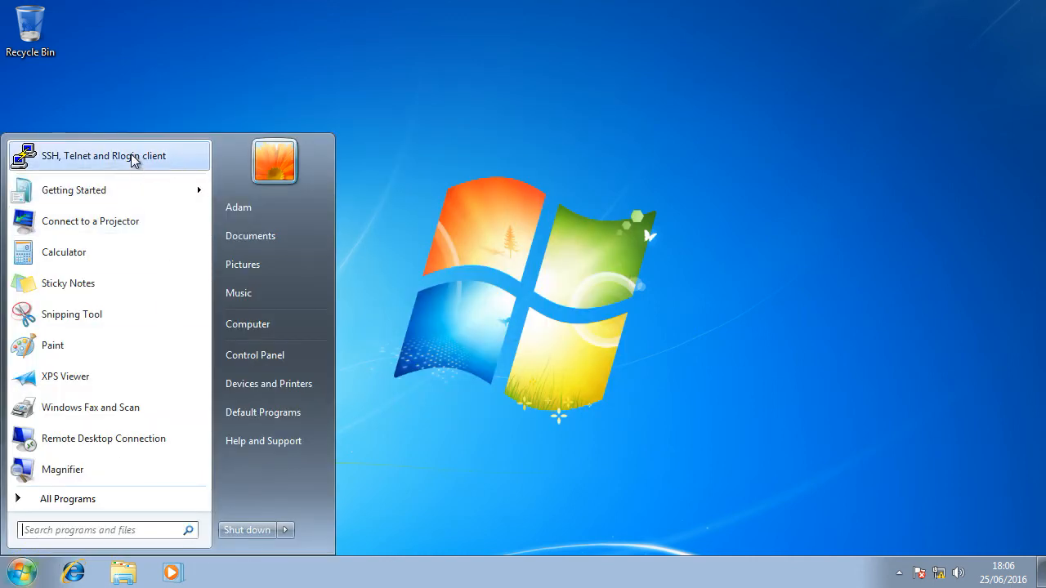
{"action": "left_click", "coordinate": [103, 156]}
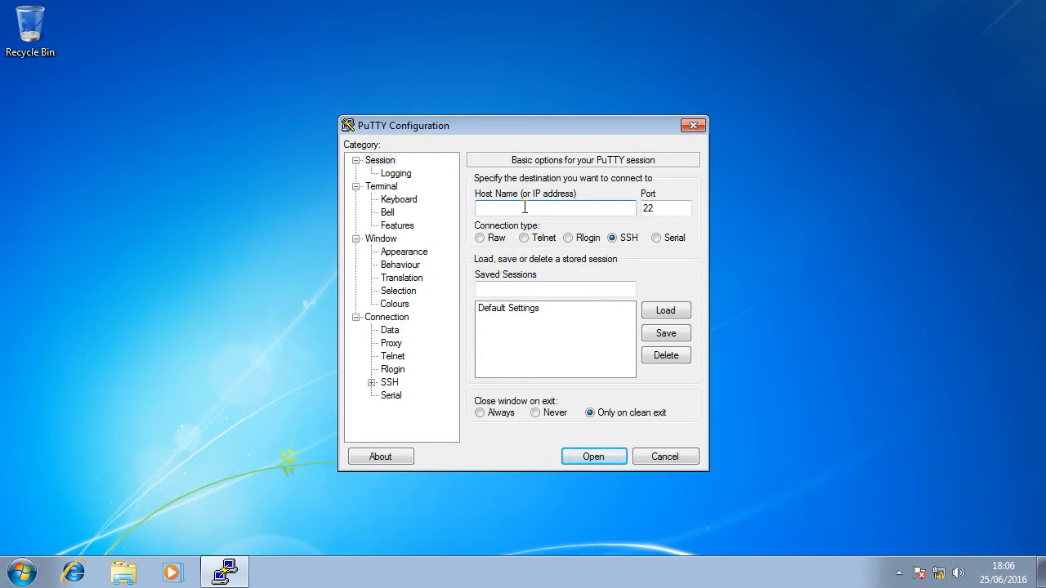
{"action": "type", "text": "10.0.0.1"}
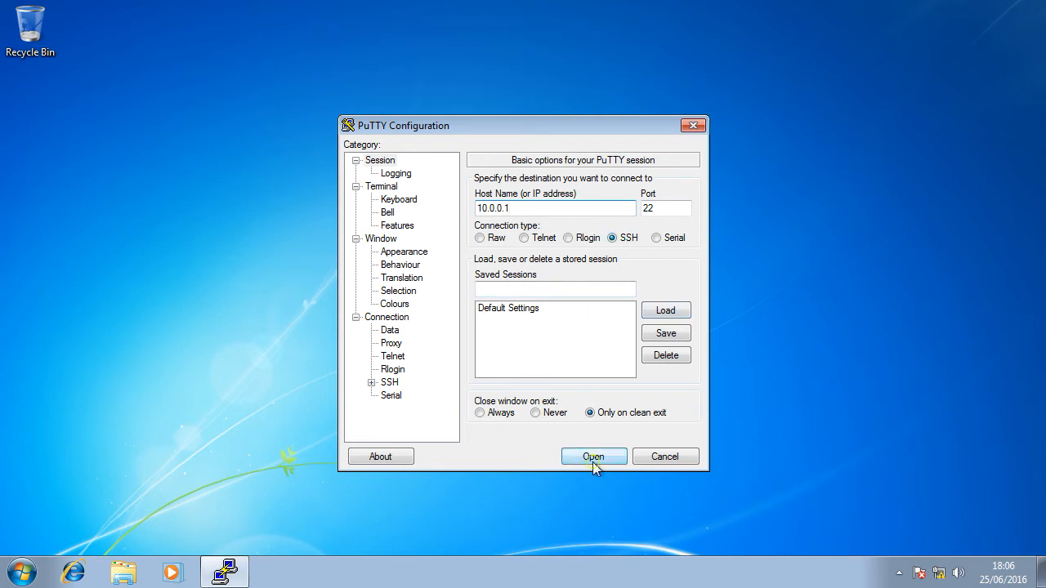
{"action": "left_click", "coordinate": [593, 456]}
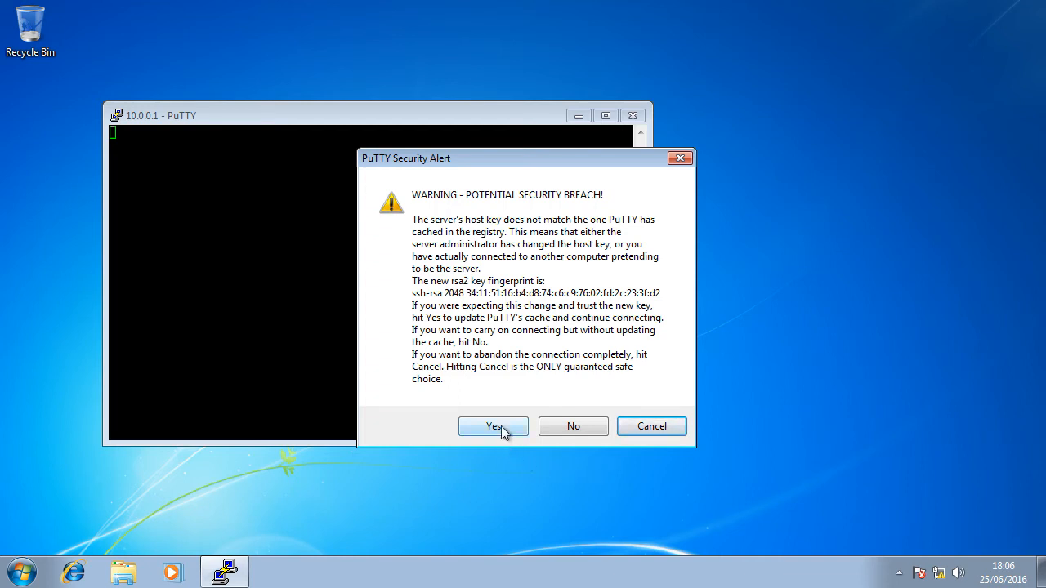
{"action": "left_click", "coordinate": [494, 426]}
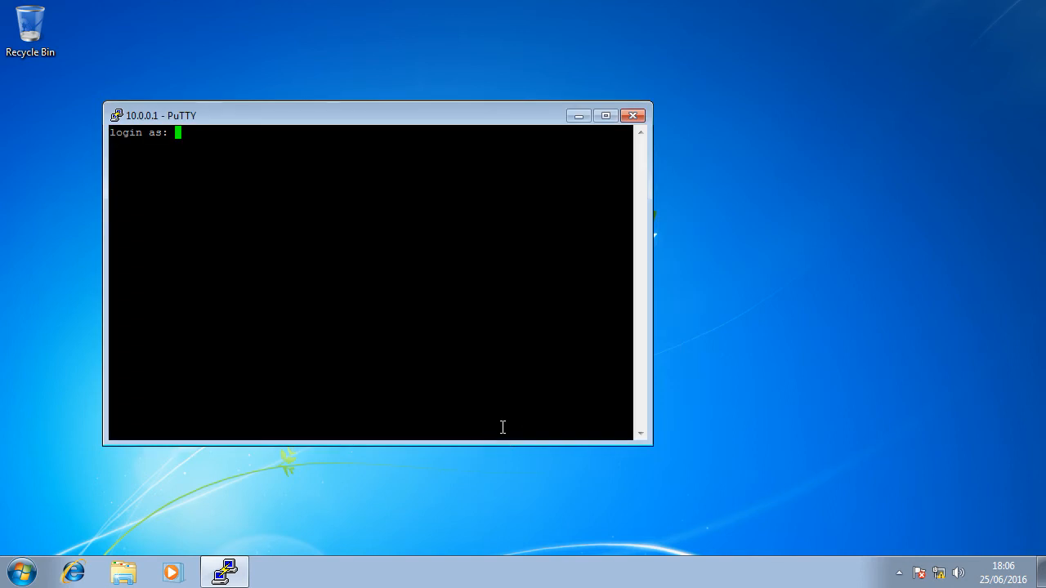
- Log in as admin, enable privileged mode, and enter global configuration with conf t
{"action": "type", "text": "admin"}
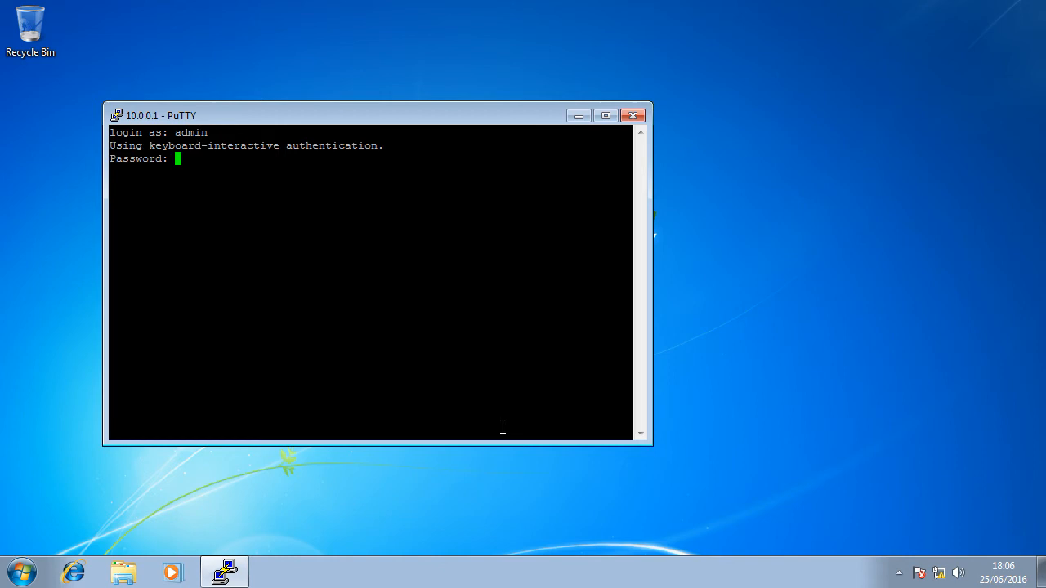
{"action": "key", "text": "Enter"}
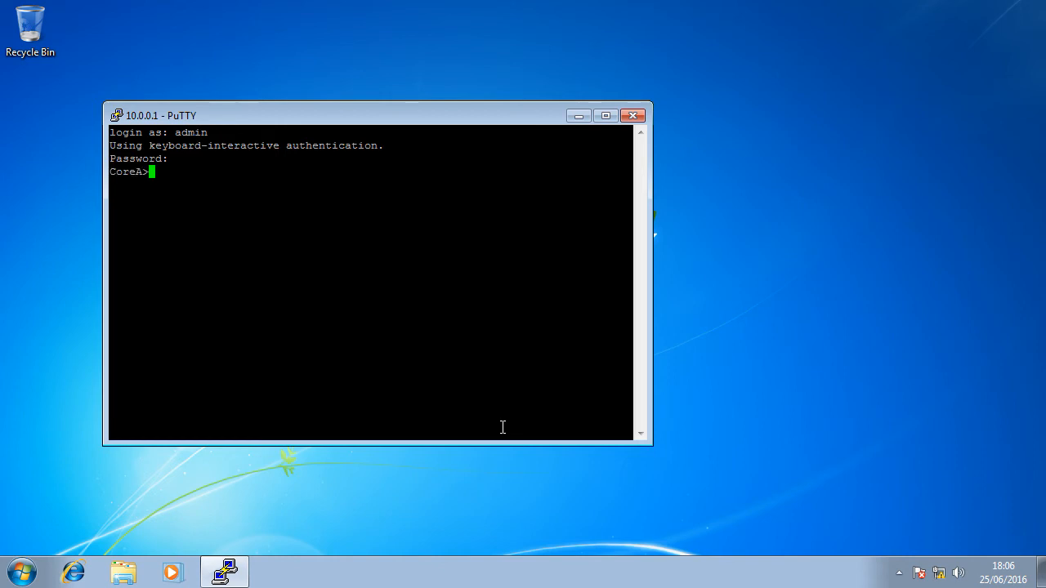
{"action": "type", "text": "enable"}
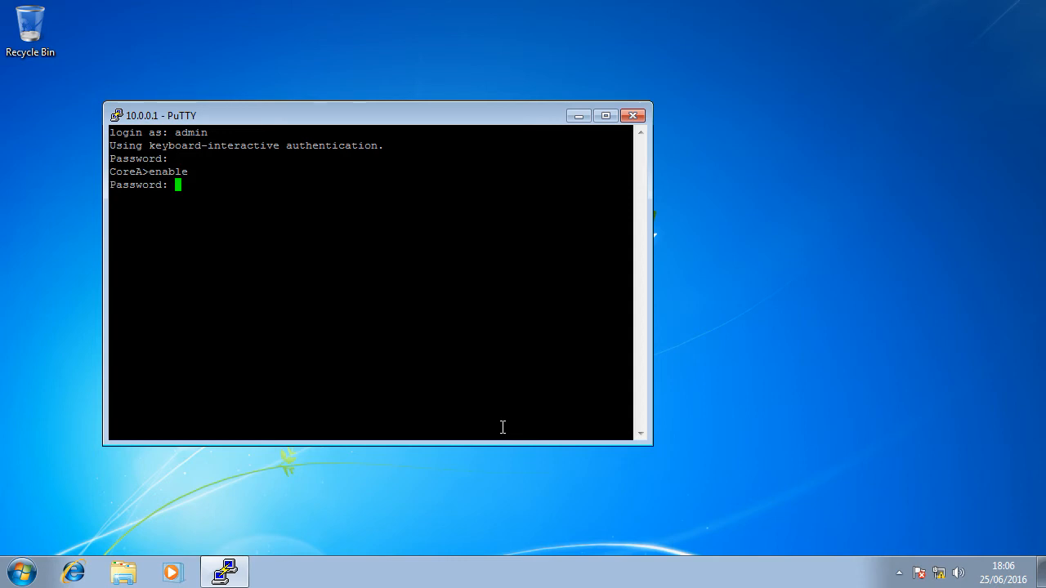
{"action": "key", "text": "Enter"}
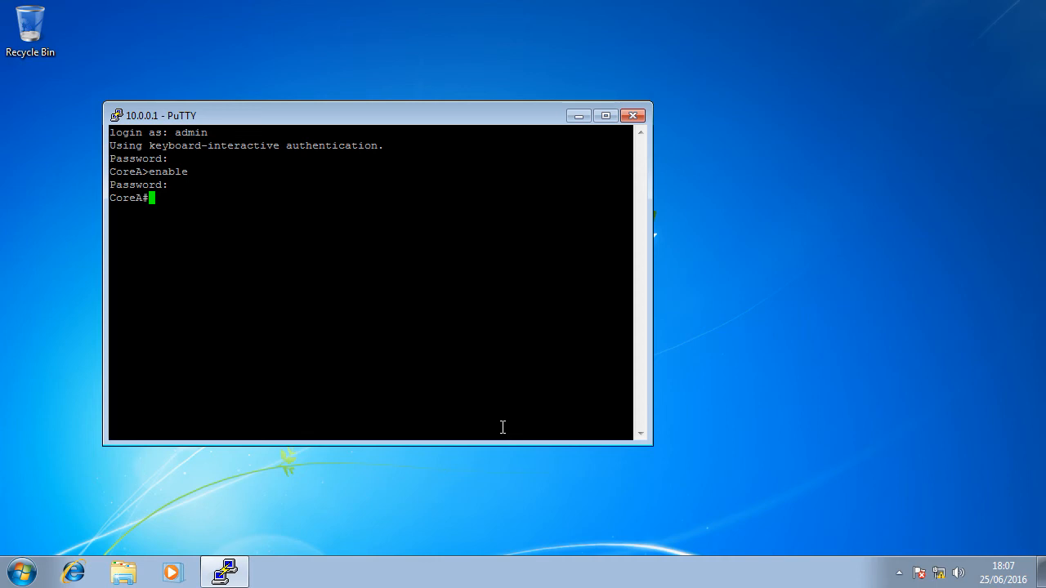
{"action": "type", "text": "conf t"}
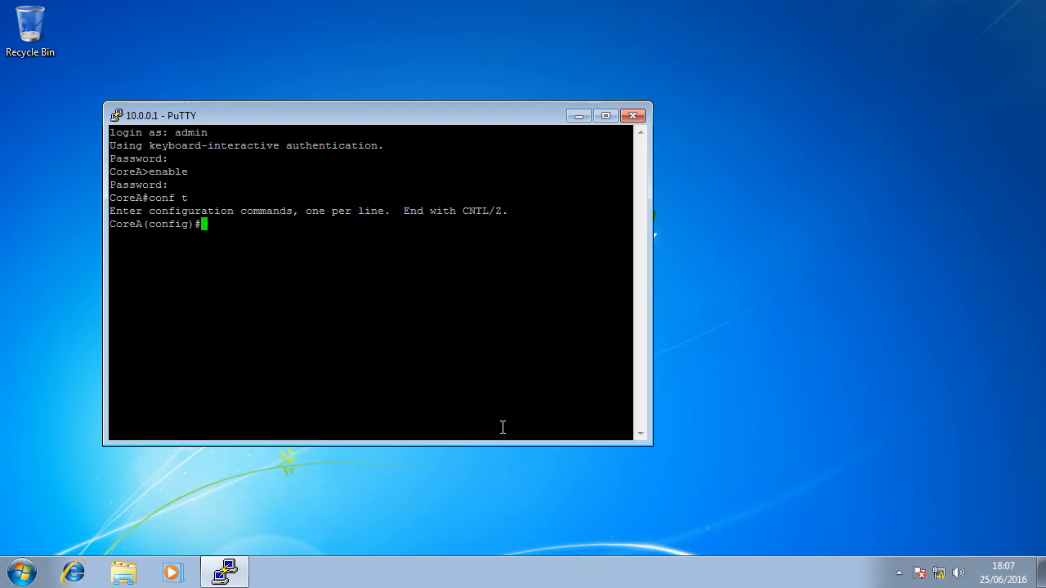
- Under line vty 0 4, set 'transport input ssh' so only SSH is accepted
{"action": "type", "text": "line vty 0 4"}
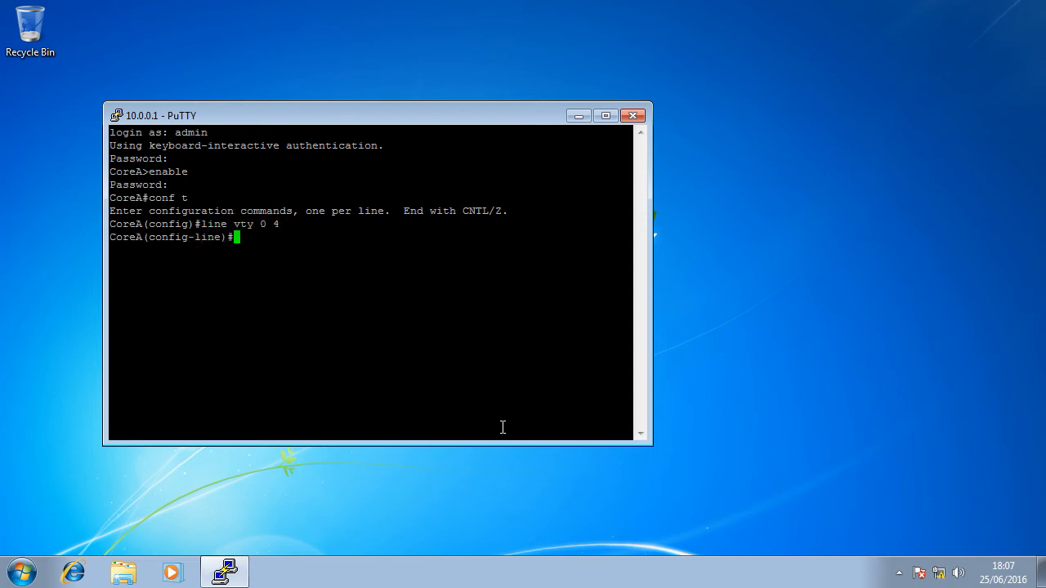
{"action": "type", "text": "t"}
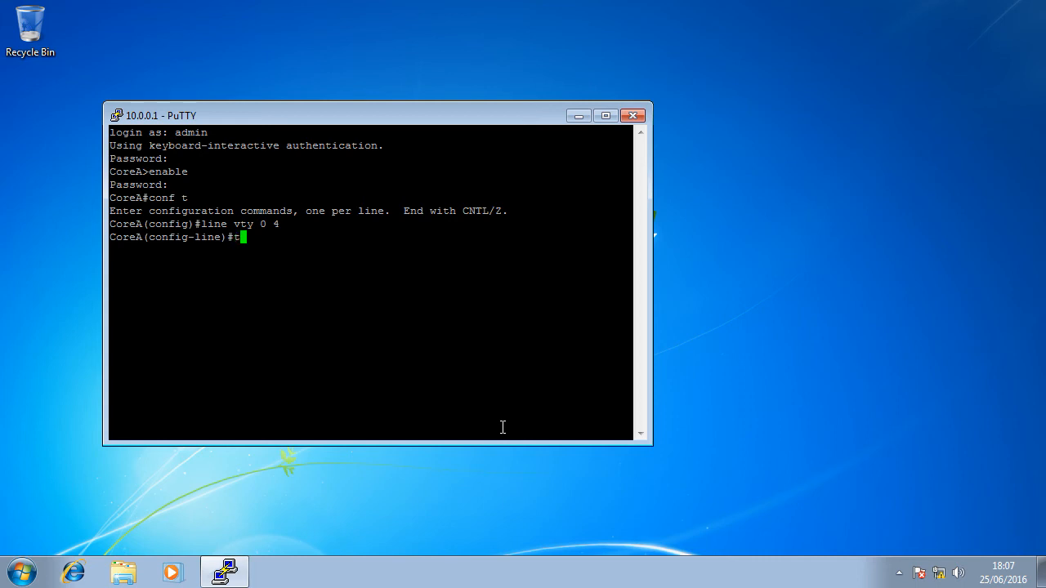
{"action": "type", "text": "ransport input ss"}
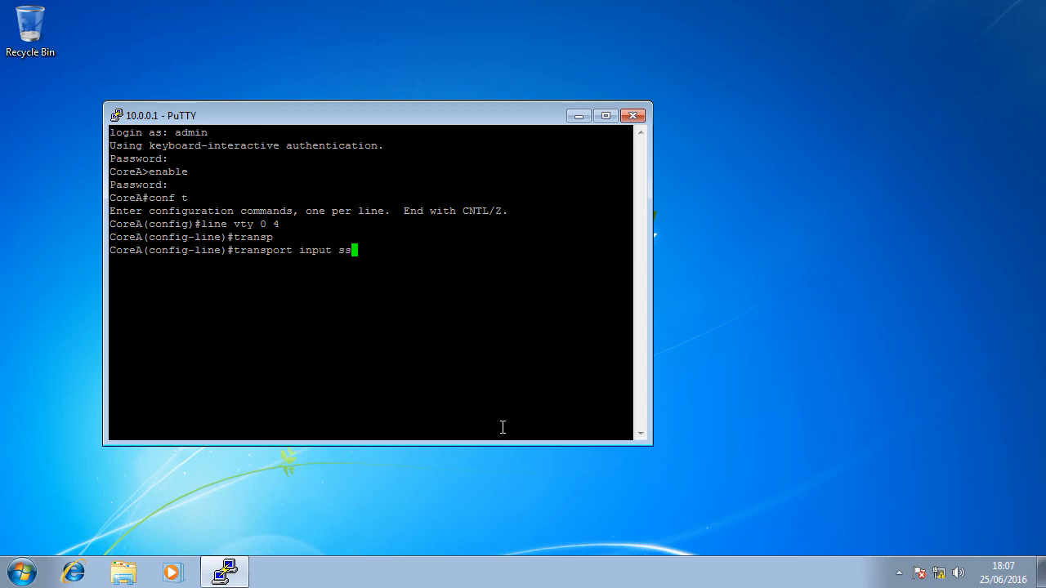
{"action": "type", "text": "h"}
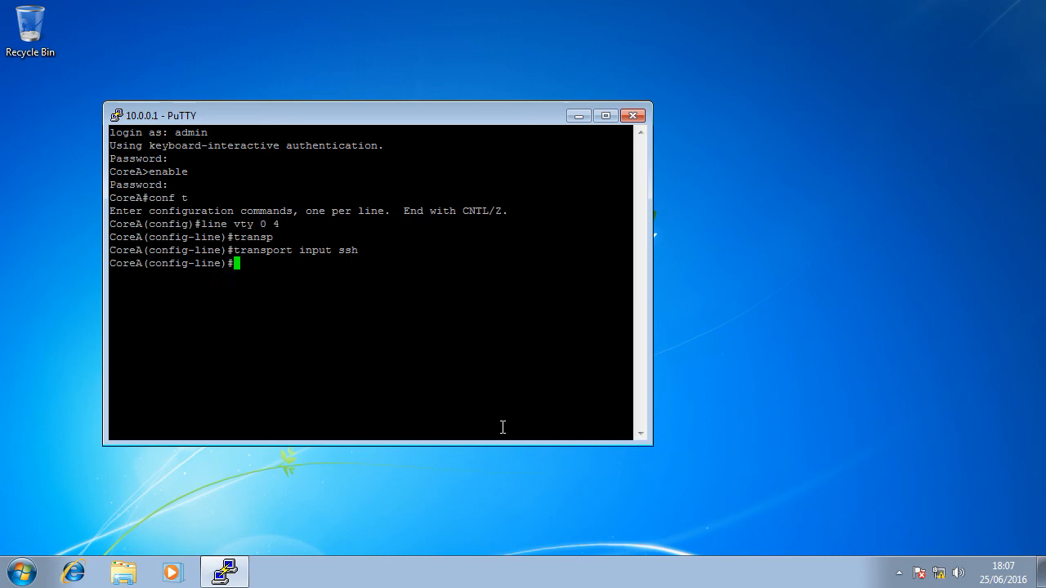
- Exit configuration twice and close the PuTTY window to the desktop
{"action": "type", "text": "exit"}
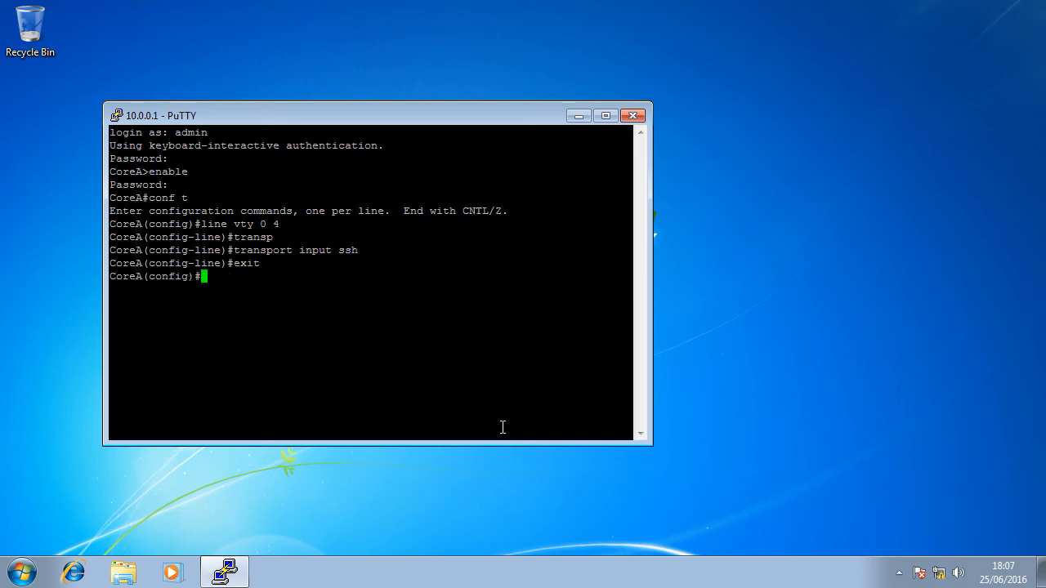
{"action": "type", "text": "exit"}
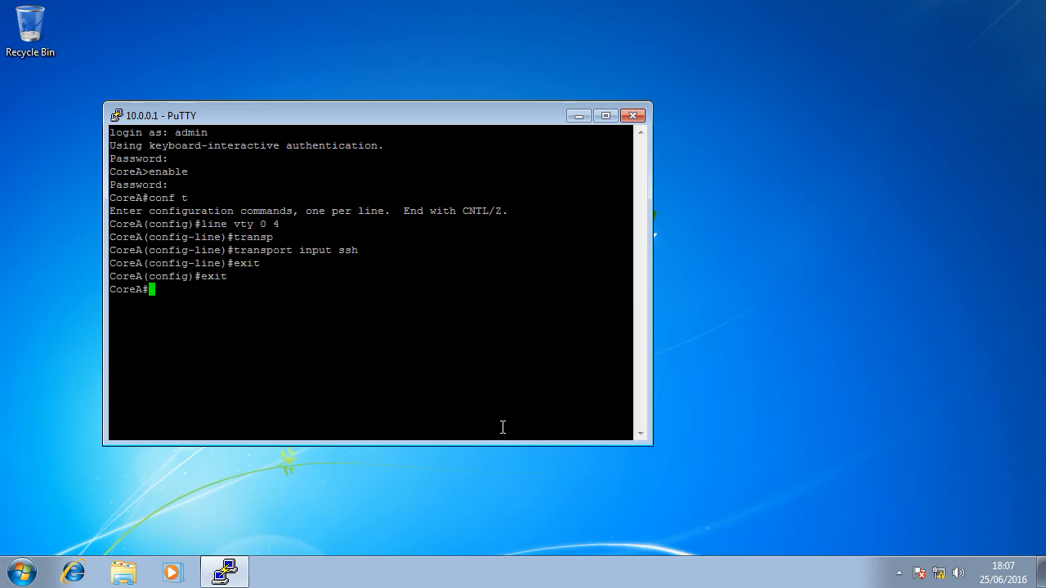
{"action": "left_click", "coordinate": [632, 114]}
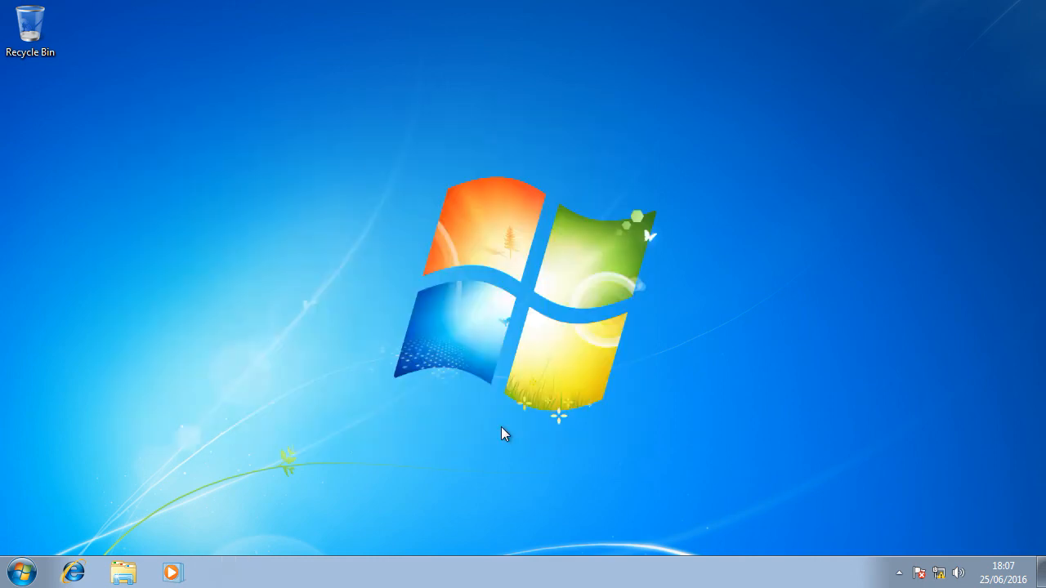
- Attempt a Telnet connection to 10.0.0.1 and dismiss the 'Connection refused' error and inactive window
{"action": "left_click", "coordinate": [18, 562]}
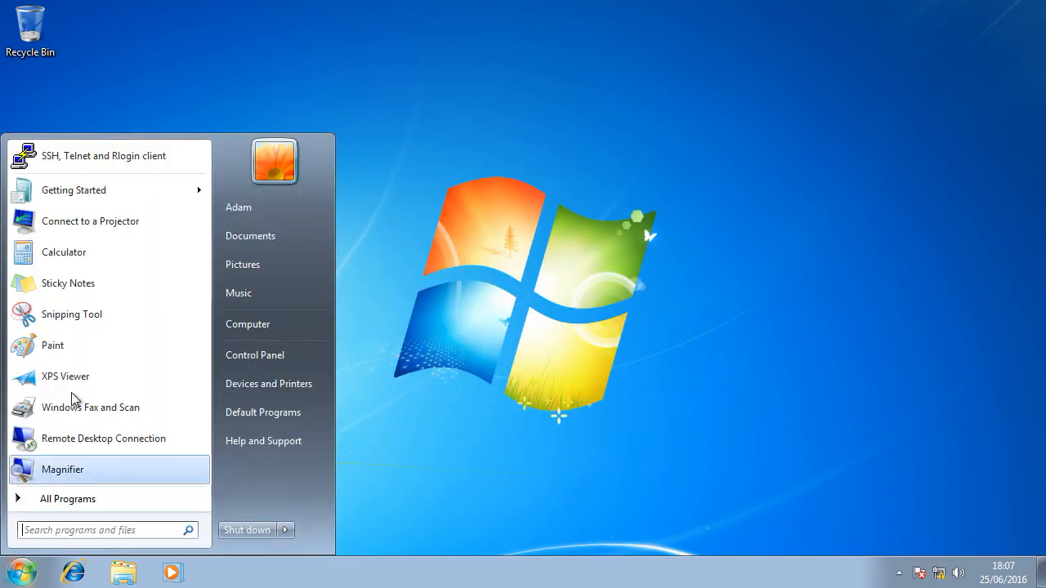
{"action": "left_click", "coordinate": [105, 155]}
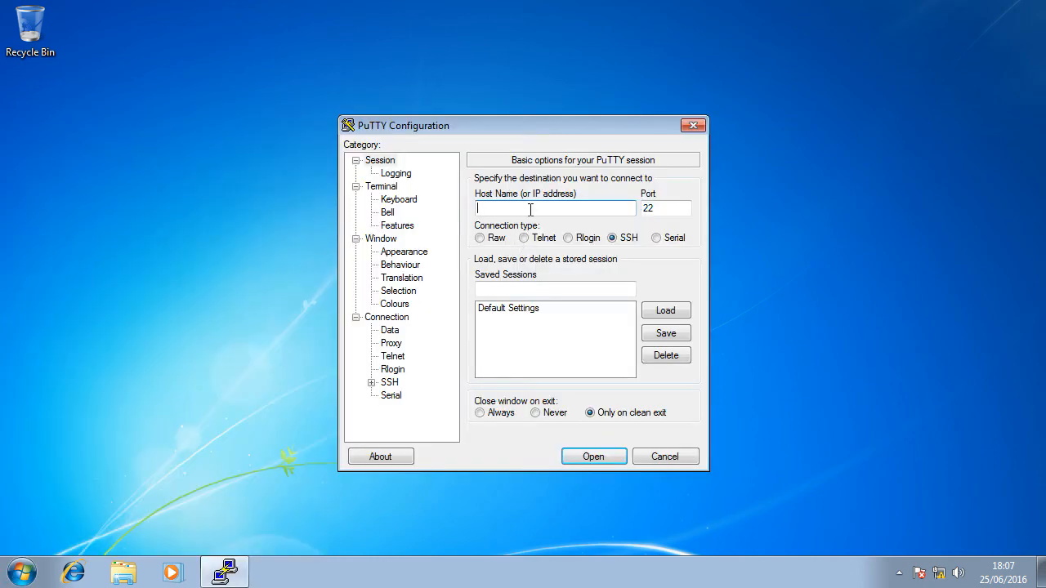
{"action": "type", "text": "10.0.0.1"}
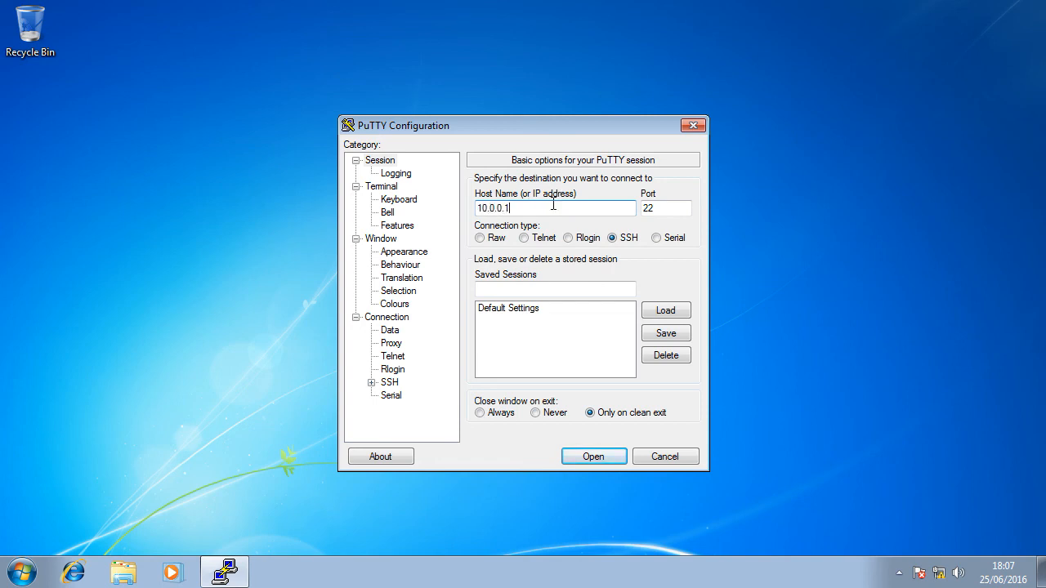
{"action": "left_click", "coordinate": [593, 456]}
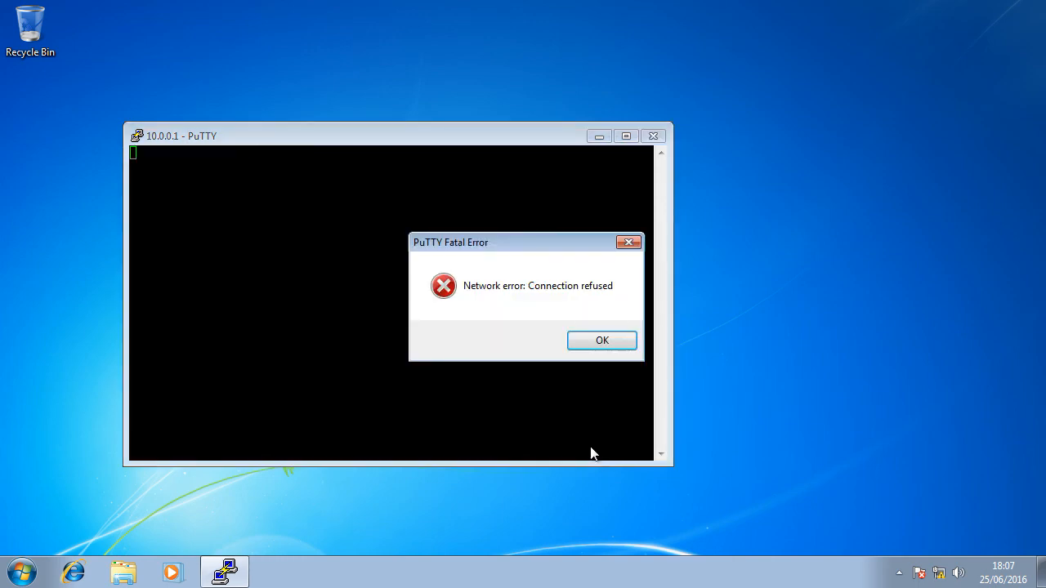
{"action": "left_click", "coordinate": [601, 340]}
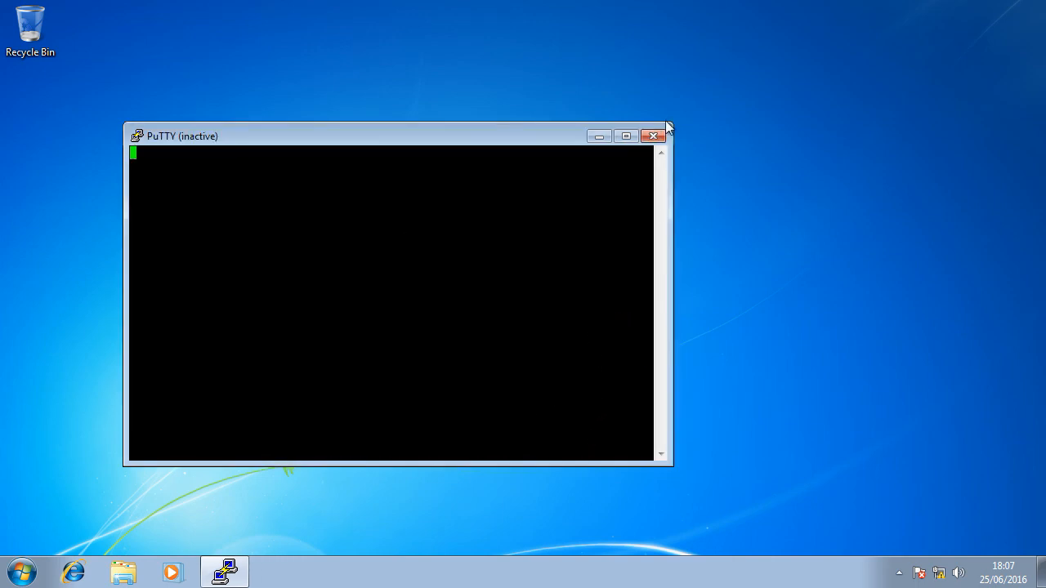
{"action": "left_click", "coordinate": [641, 137]}
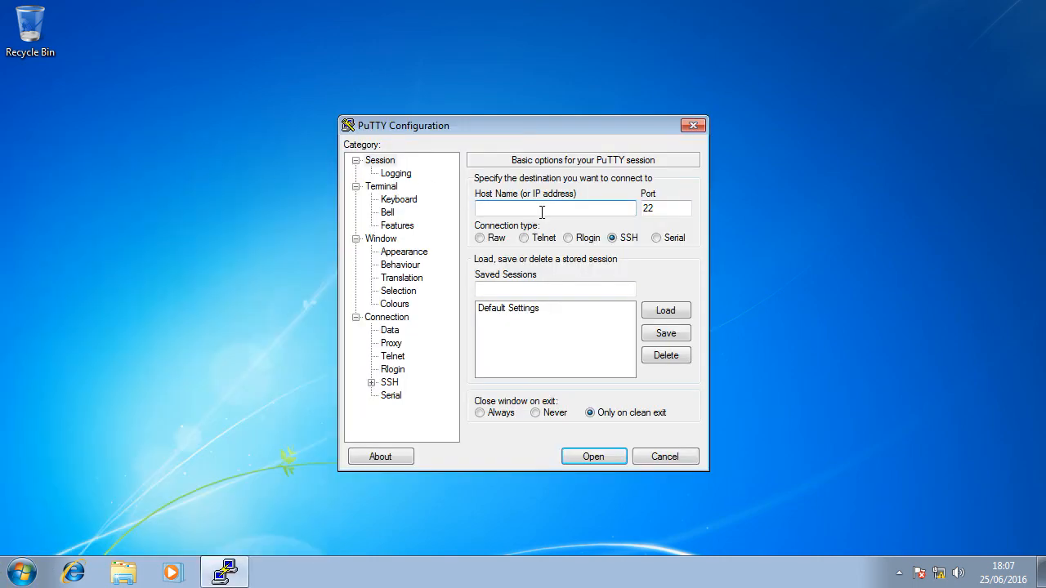
- Connect to 10.0.0.1 over SSH on port 22 and reach the login prompt
{"action": "type", "text": "10.0.0.1"}
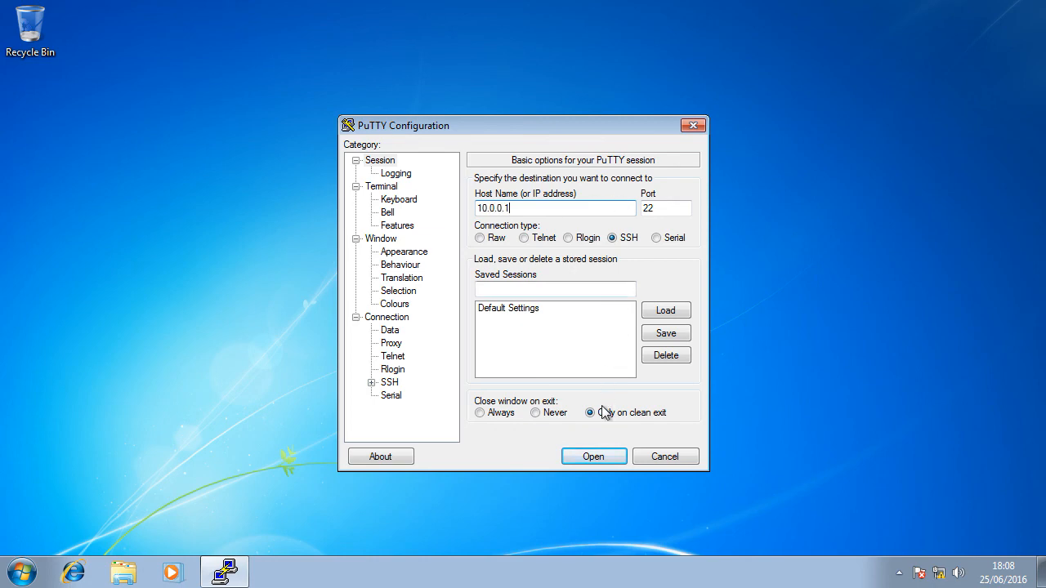
{"action": "left_click", "coordinate": [593, 456]}
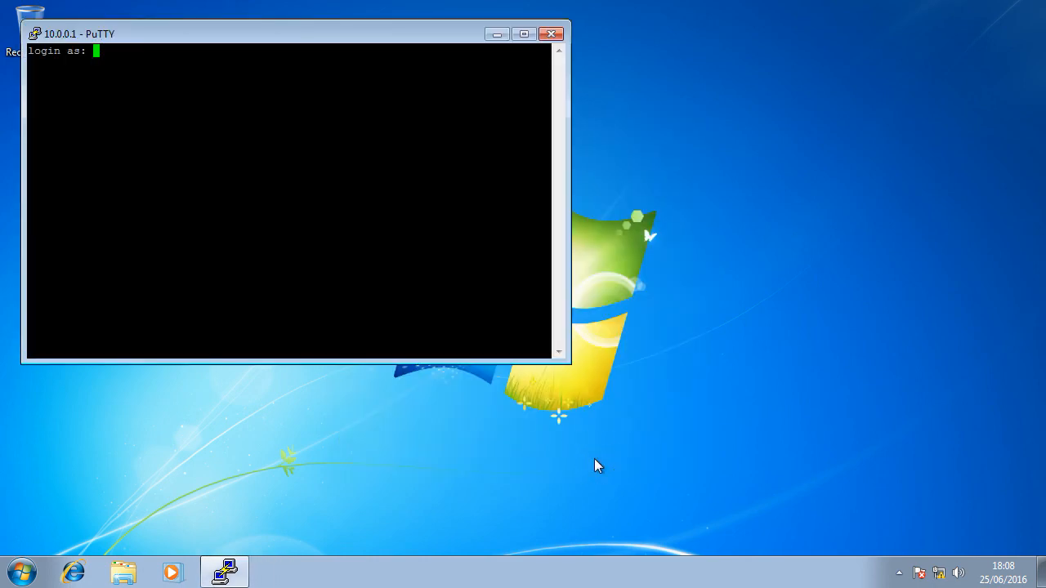